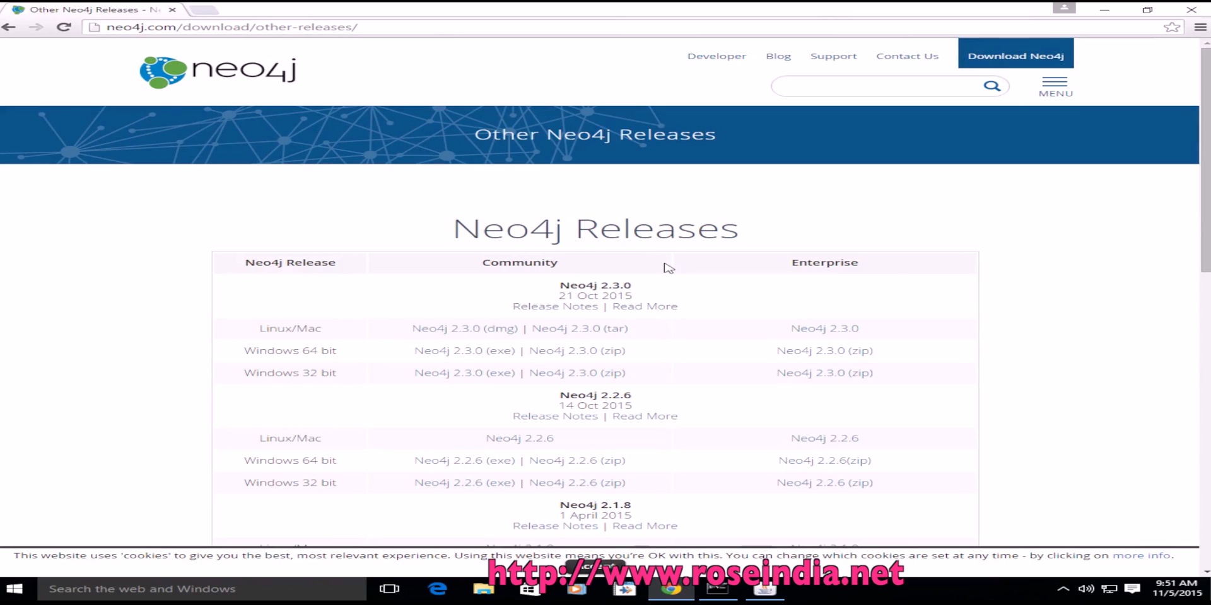
mouse_move(389, 354)
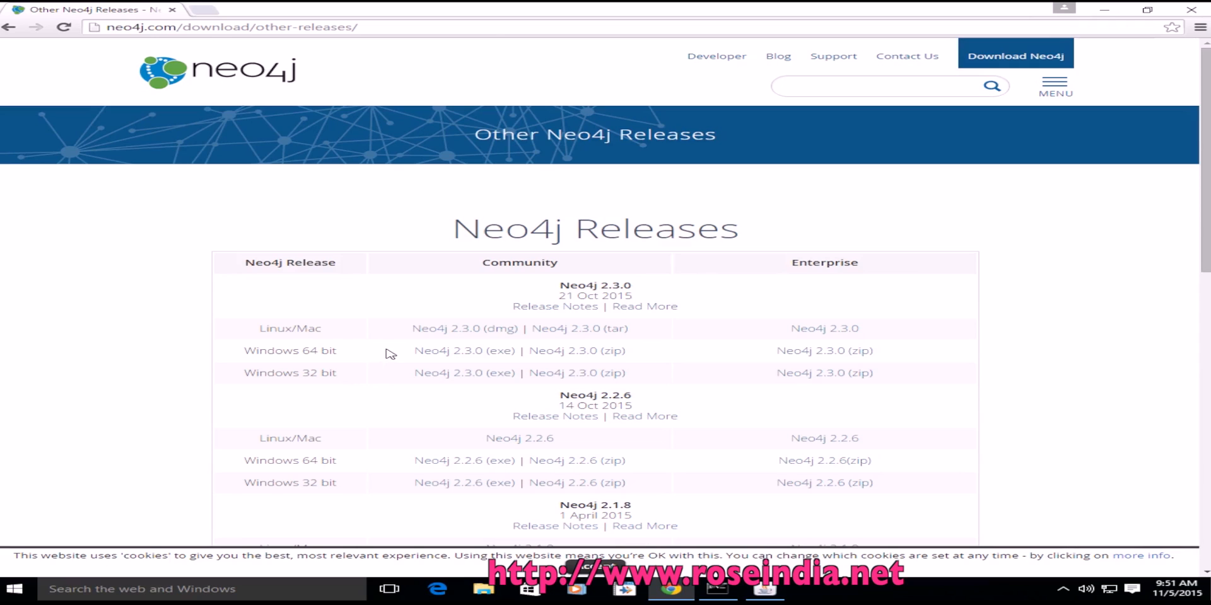
mouse_move(447, 357)
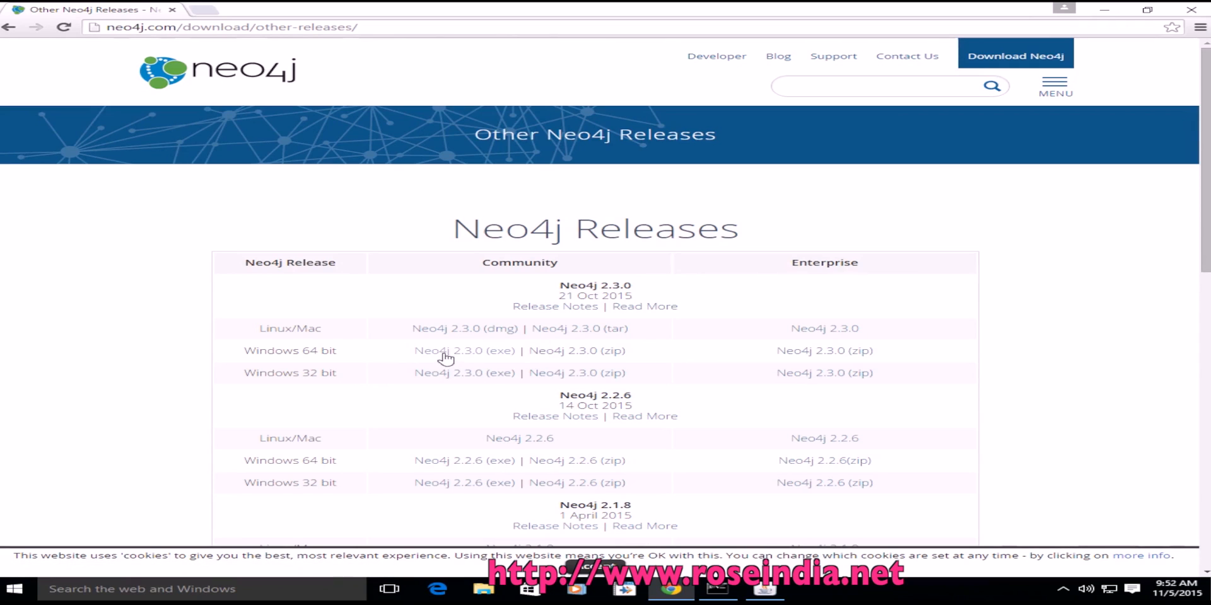
mouse_move(446, 350)
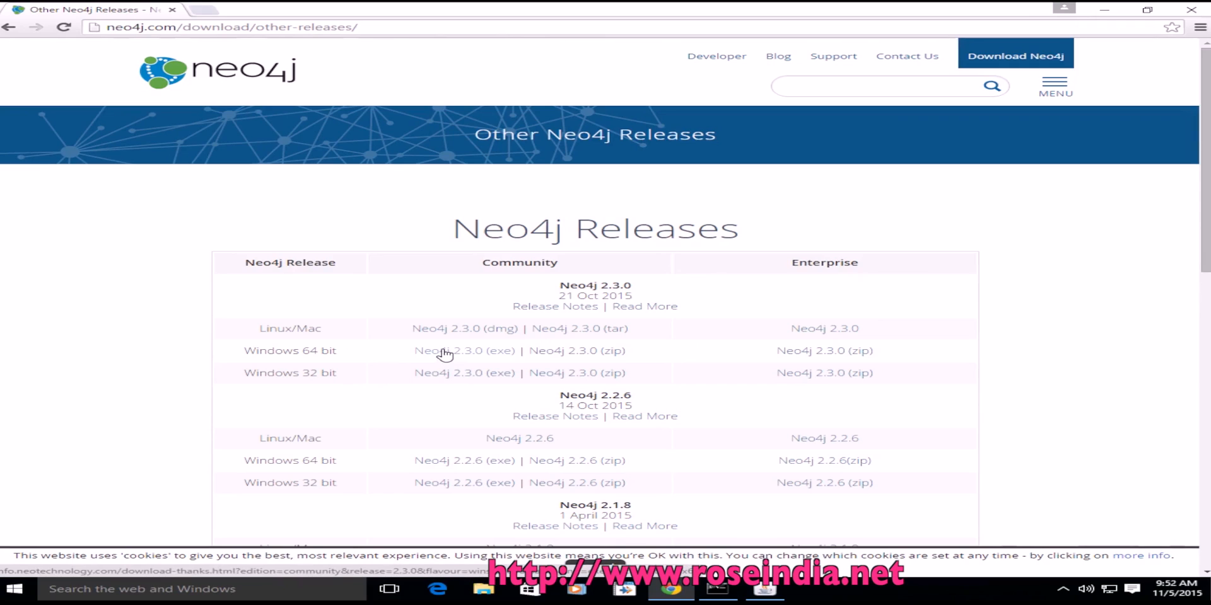
mouse_move(575, 350)
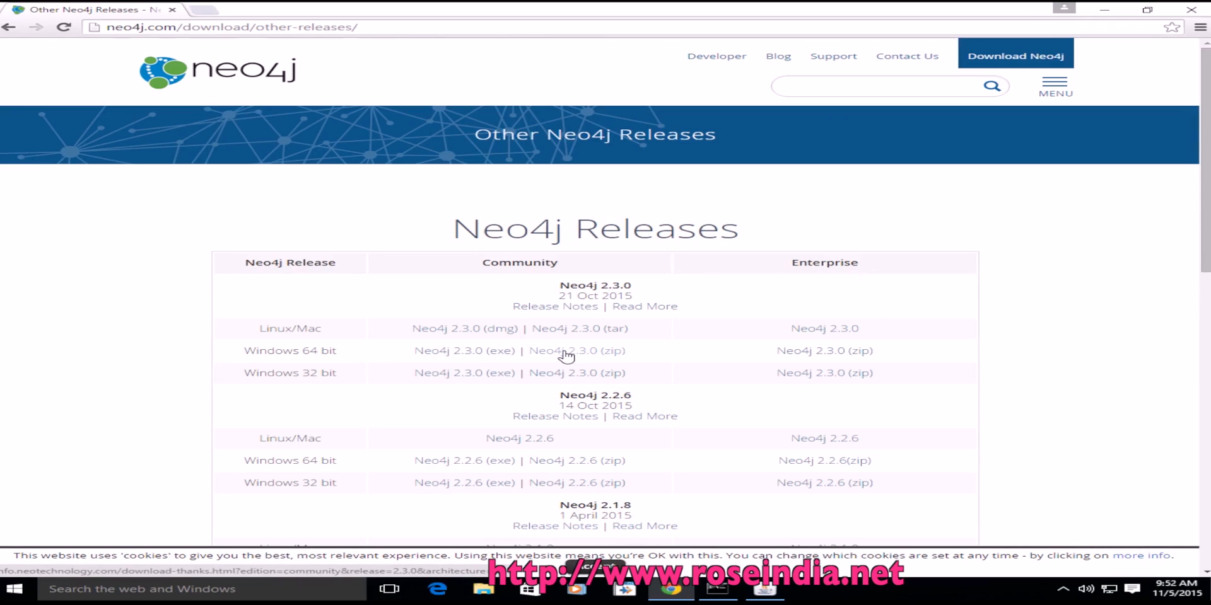
mouse_move(458, 352)
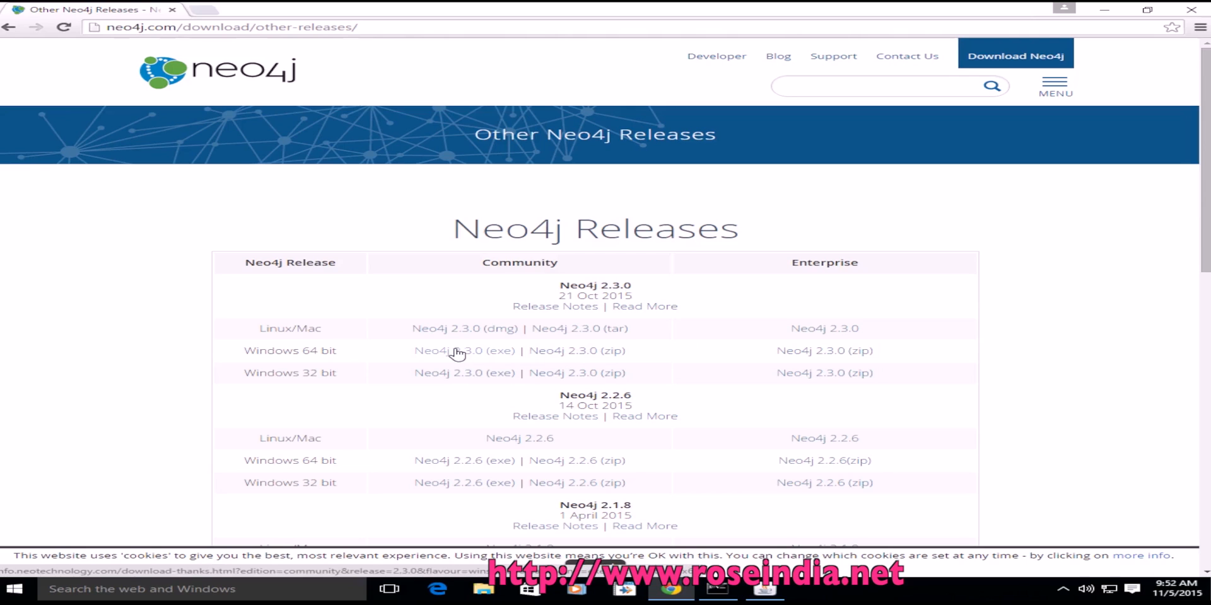
- Download the Neo4j 2.3.0 Community installer (exe) for Windows 64-bit
left_click(464, 350)
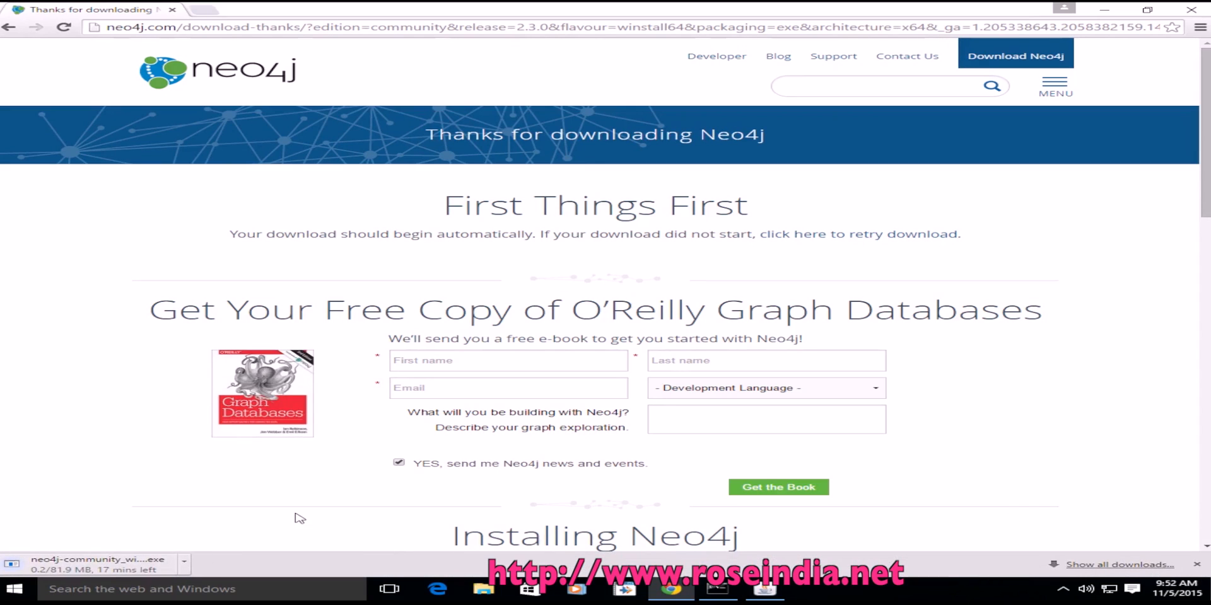
mouse_move(82, 571)
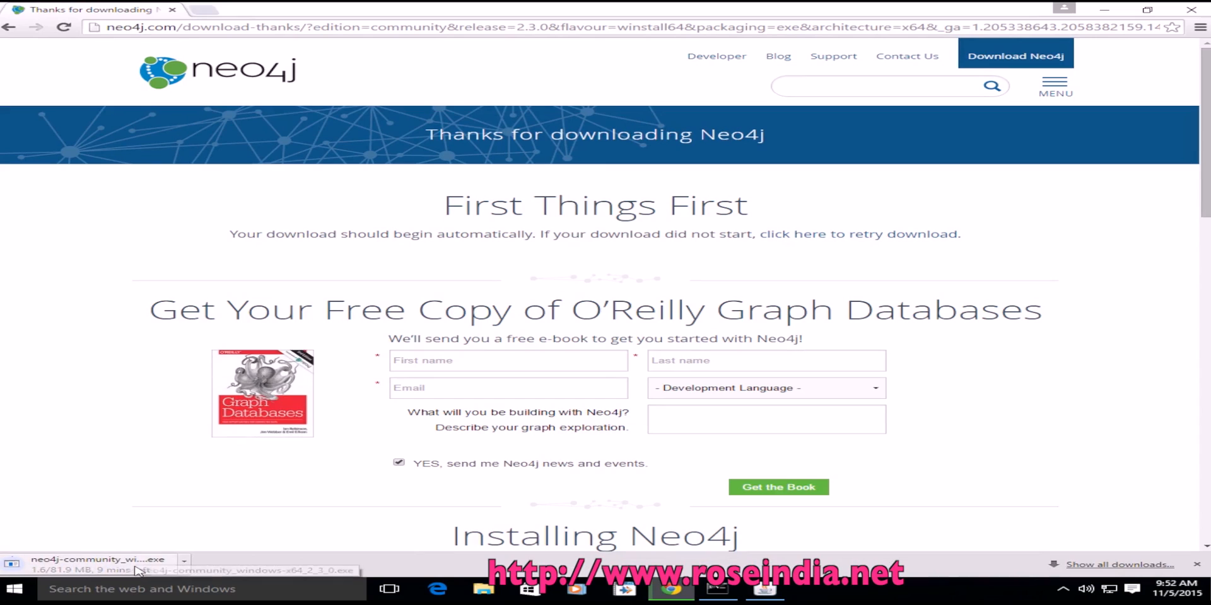
mouse_move(237, 498)
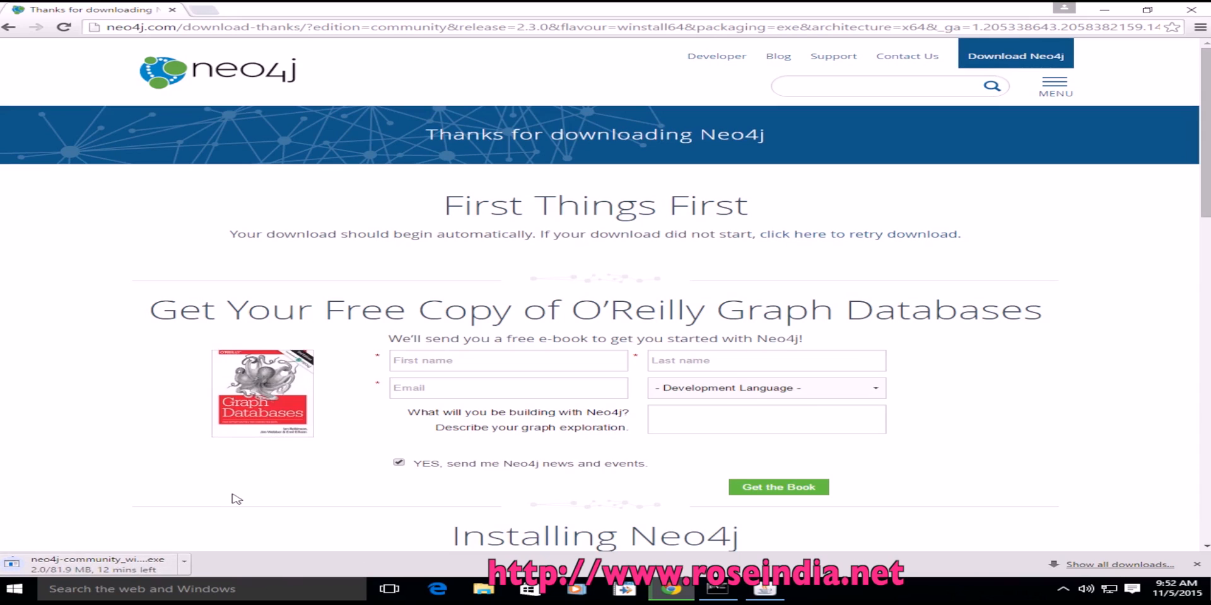
mouse_move(980, 264)
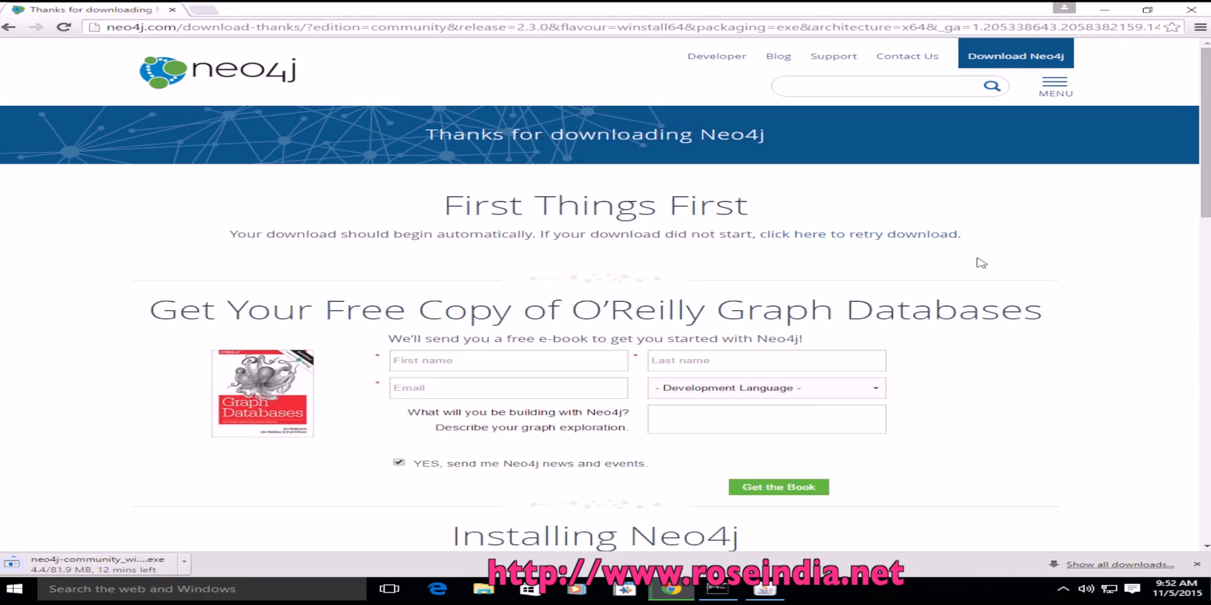
mouse_move(413, 141)
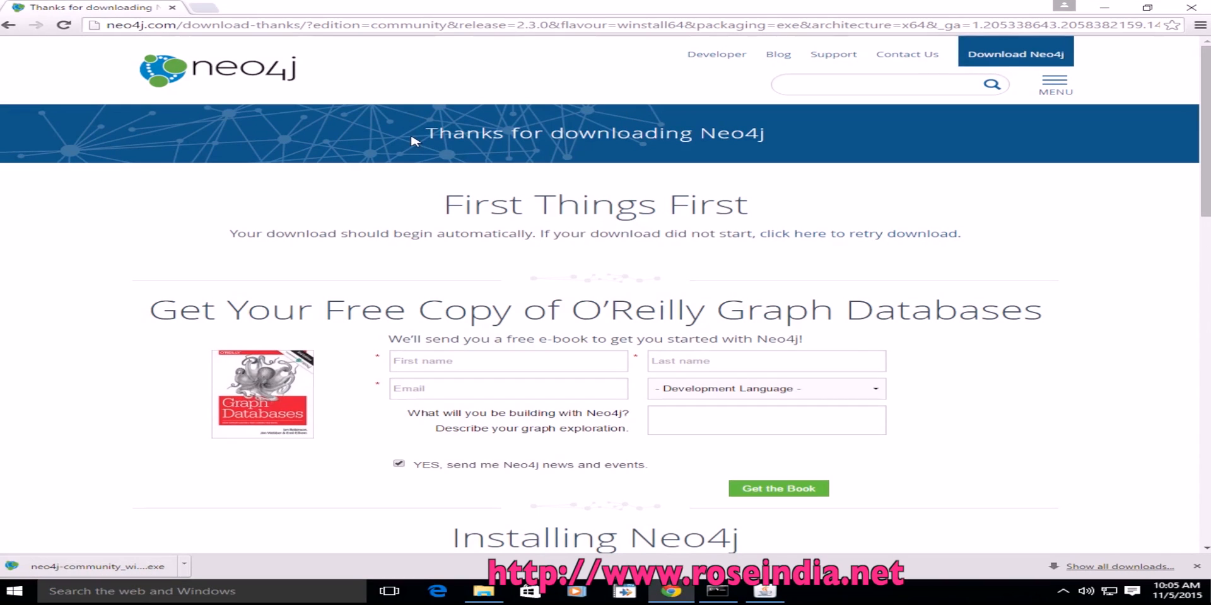
mouse_move(54, 575)
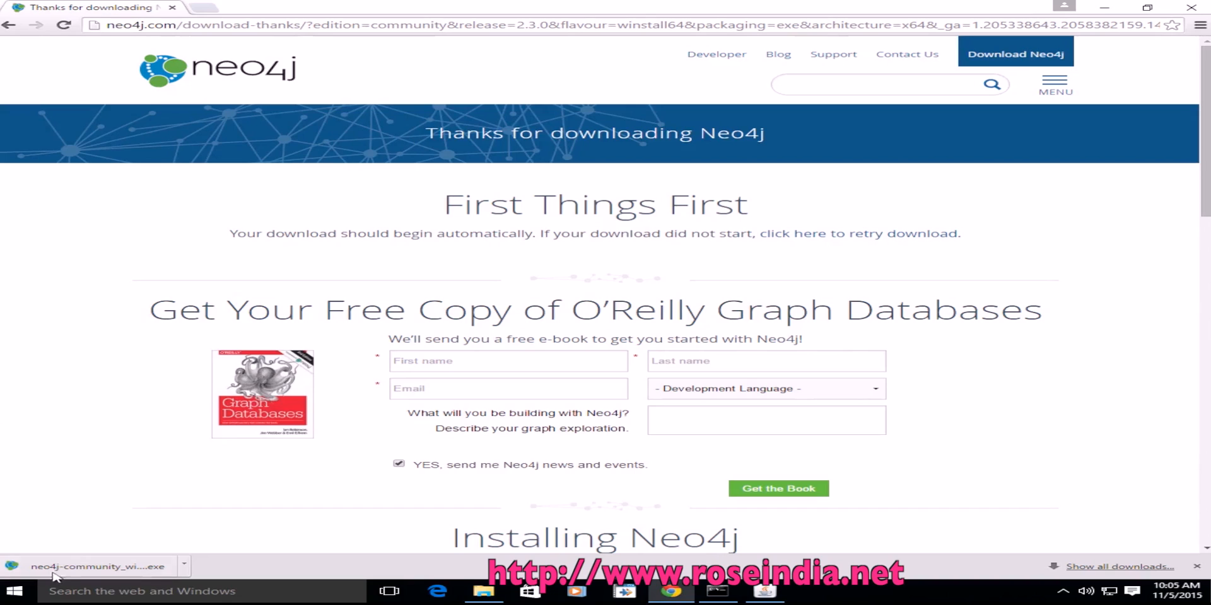
- Run the Neo4j installer, accepting the license and keeping default folders through completion
left_click(93, 566)
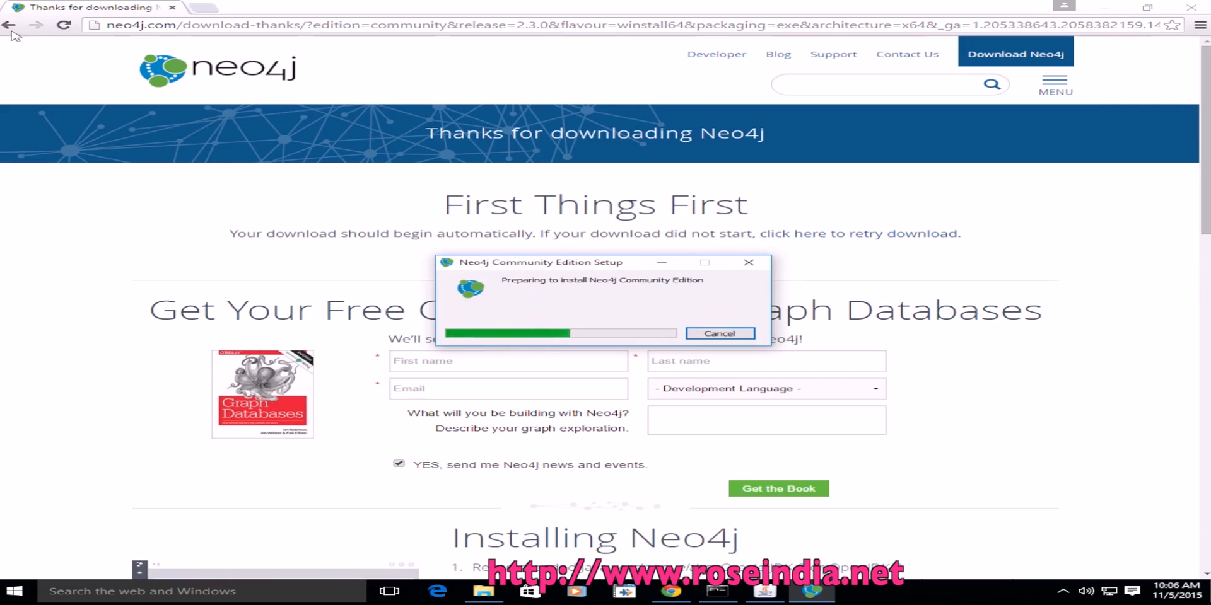
left_click(9, 25)
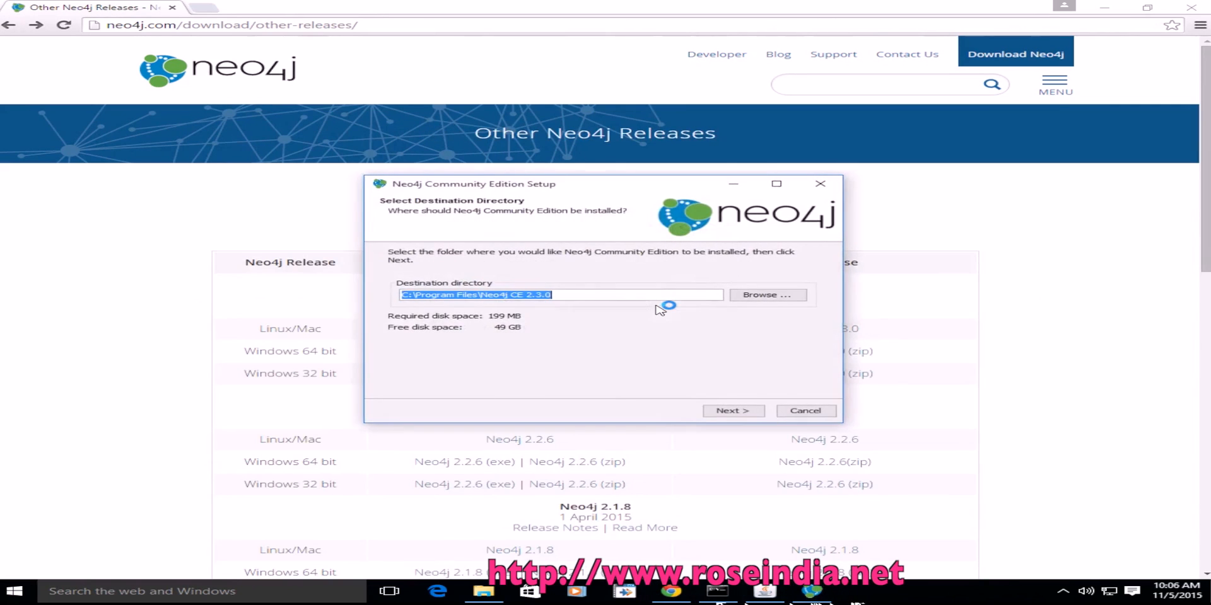
mouse_move(562, 295)
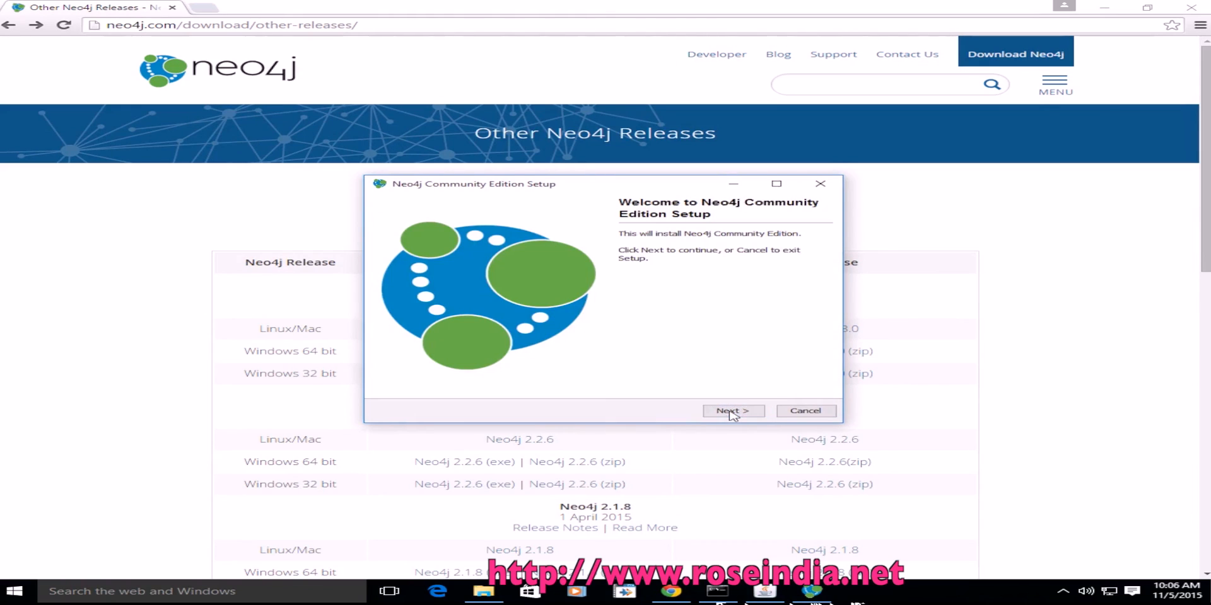
left_click(732, 410)
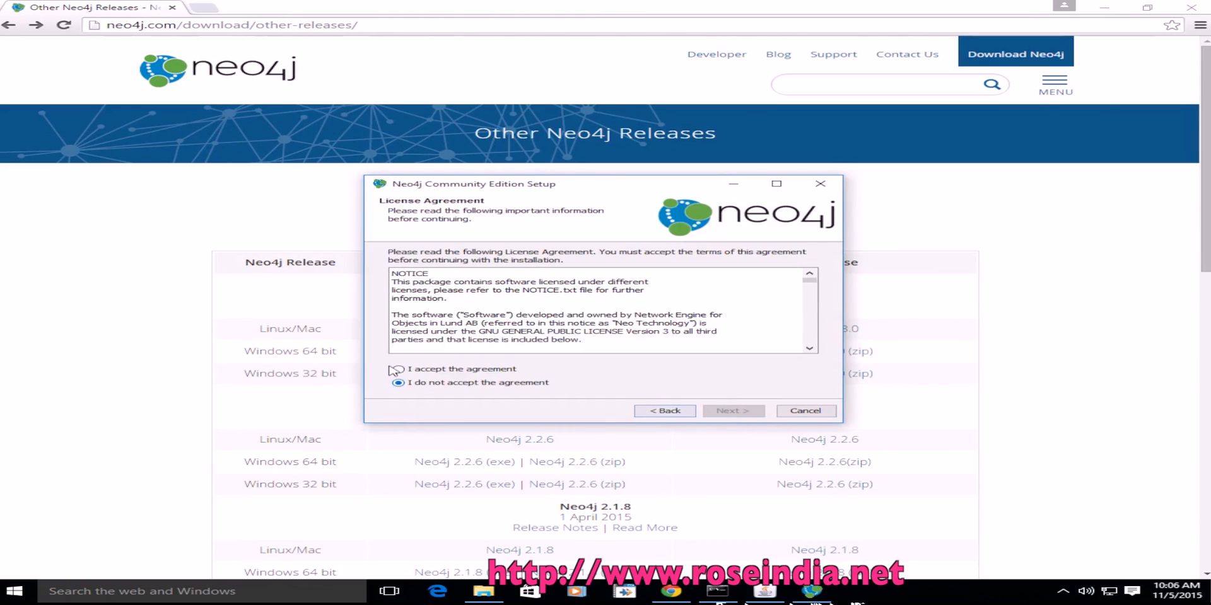
left_click(732, 410)
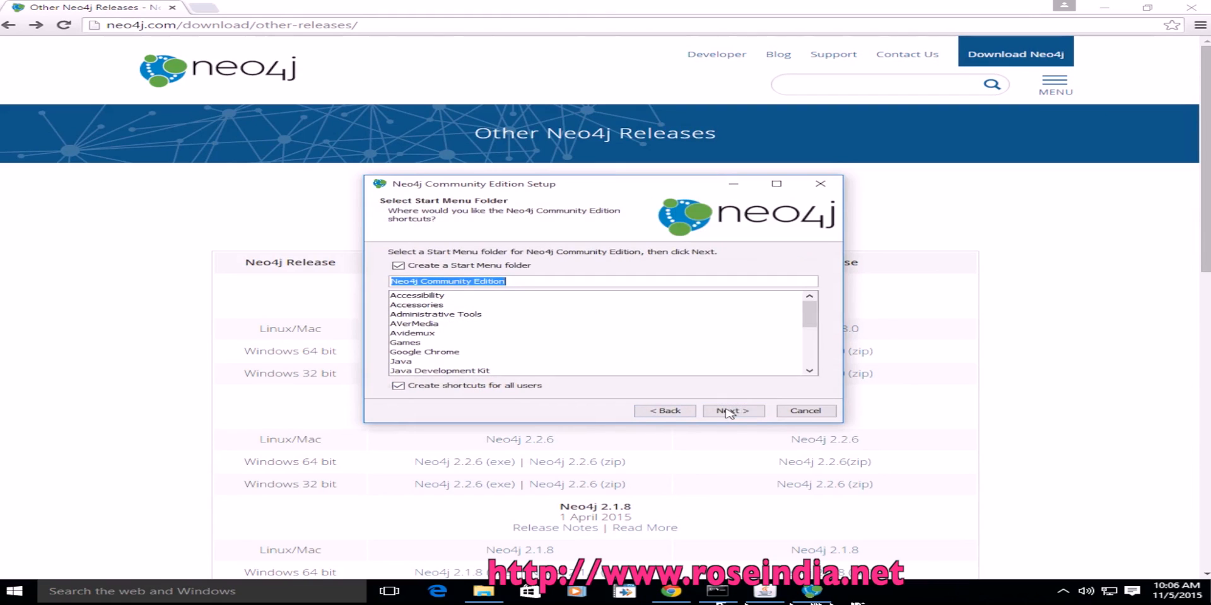
left_click(732, 410)
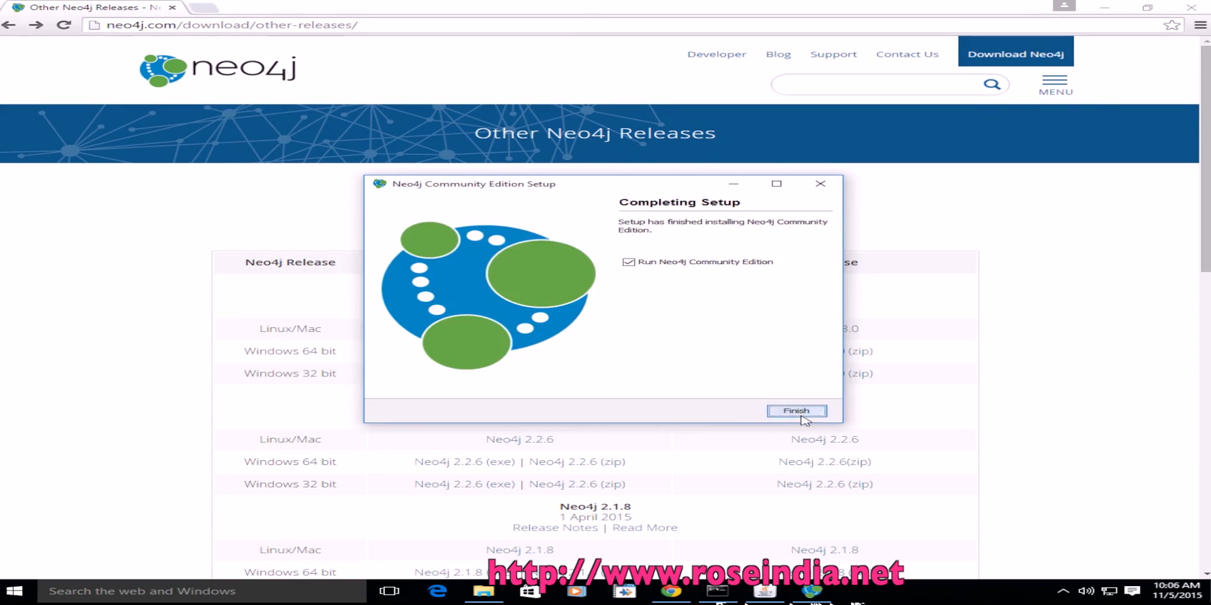
- Finish setup, start the Neo4j server and allow it through Windows Firewall
left_click(796, 410)
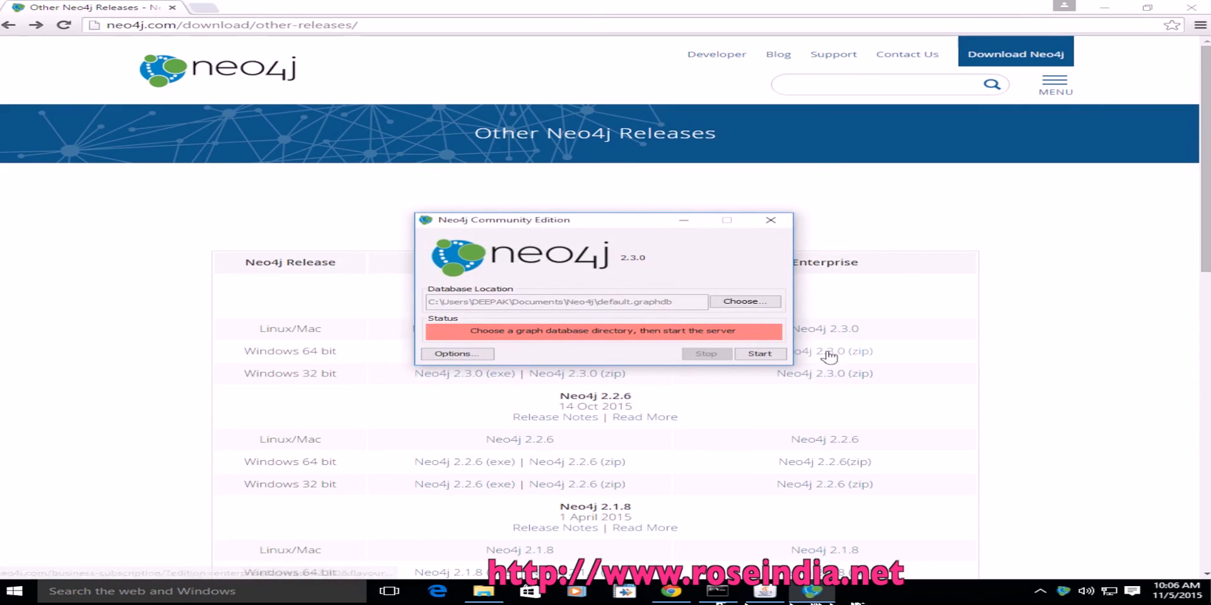
left_click(759, 354)
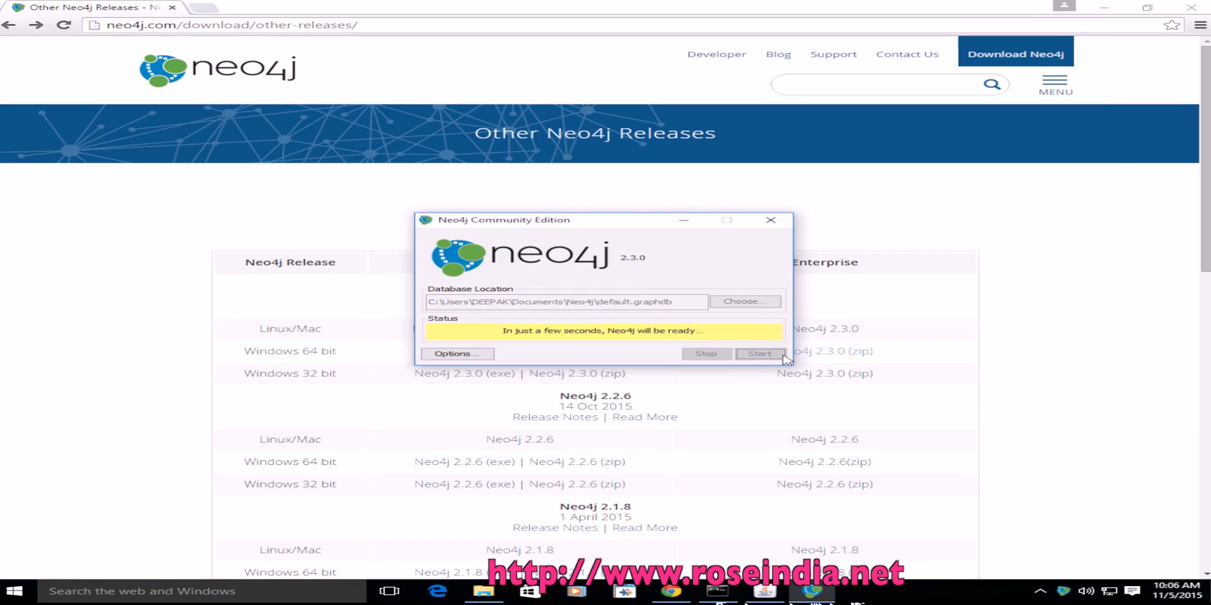
left_click(760, 354)
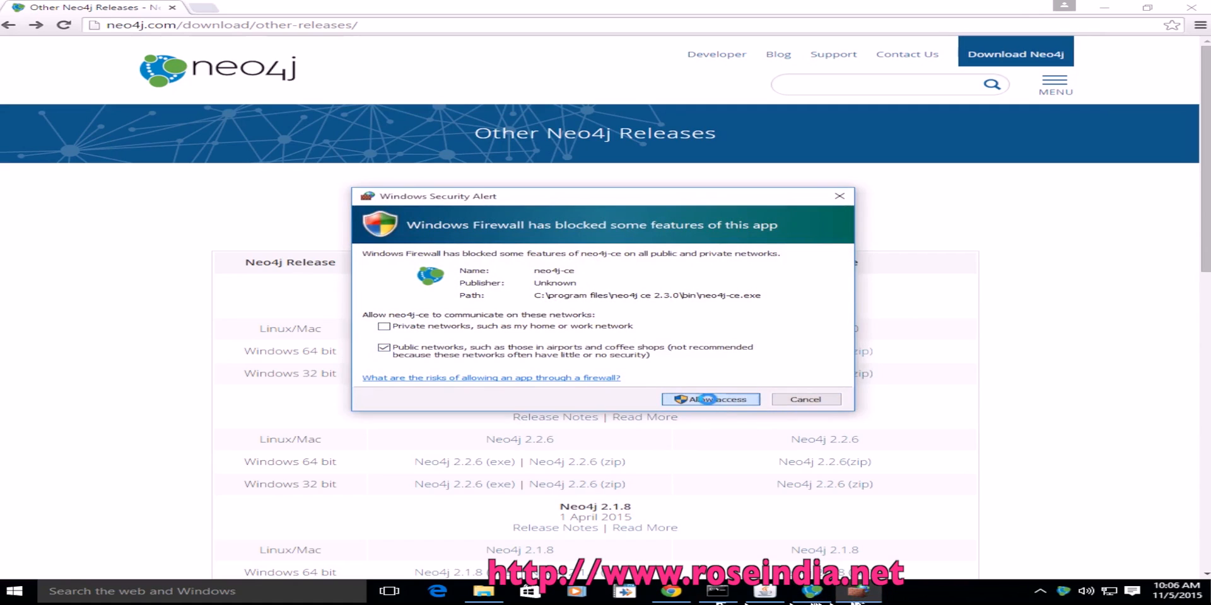
left_click(709, 399)
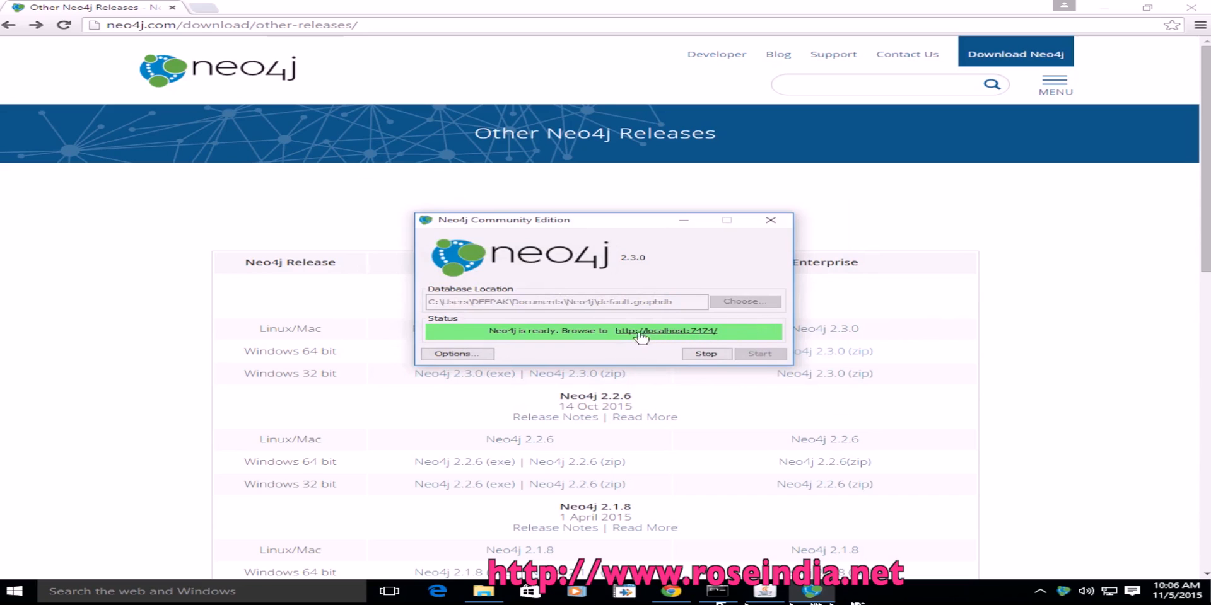
mouse_move(210, 11)
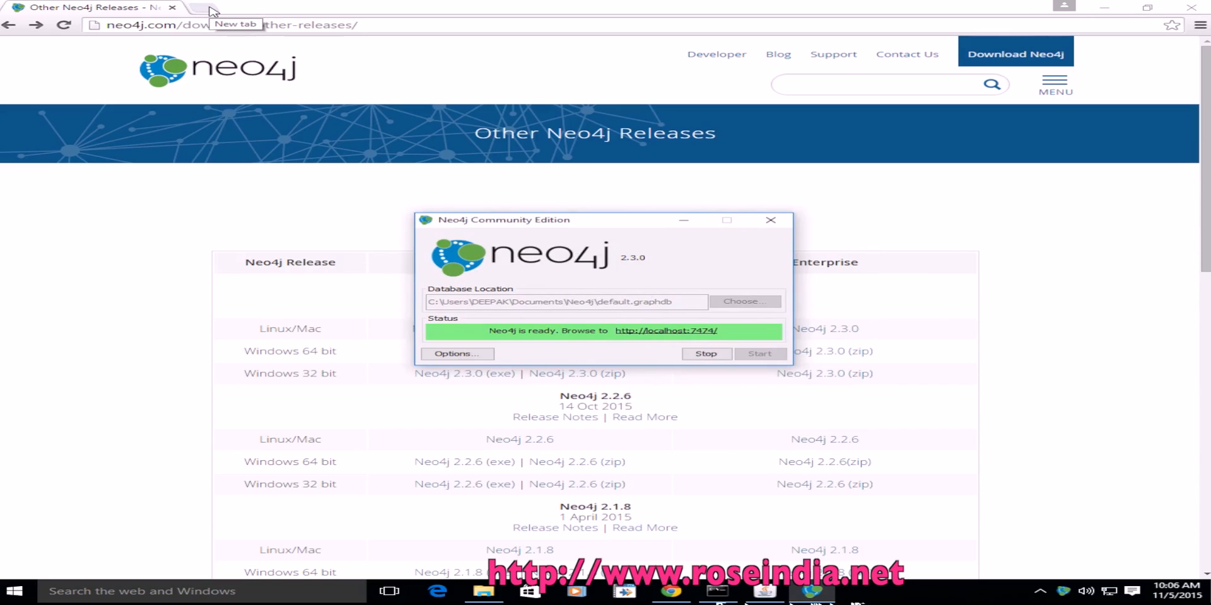
- Load the local Neo4j server address localhost:7474 in a new Chrome tab
left_click(232, 7)
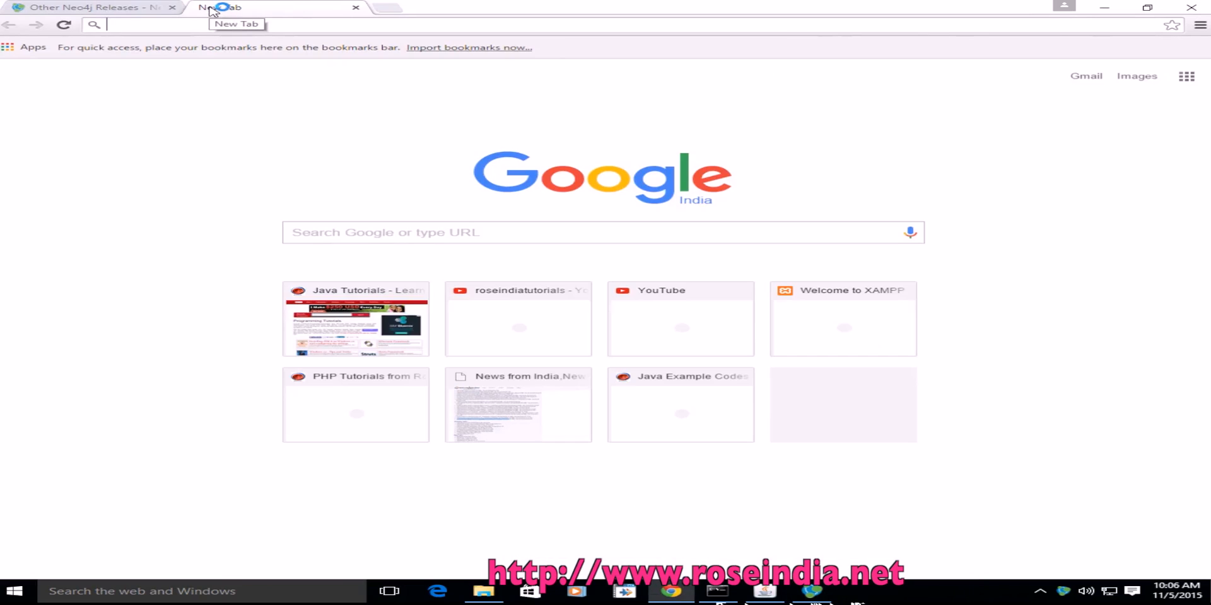
type("http://google.com")
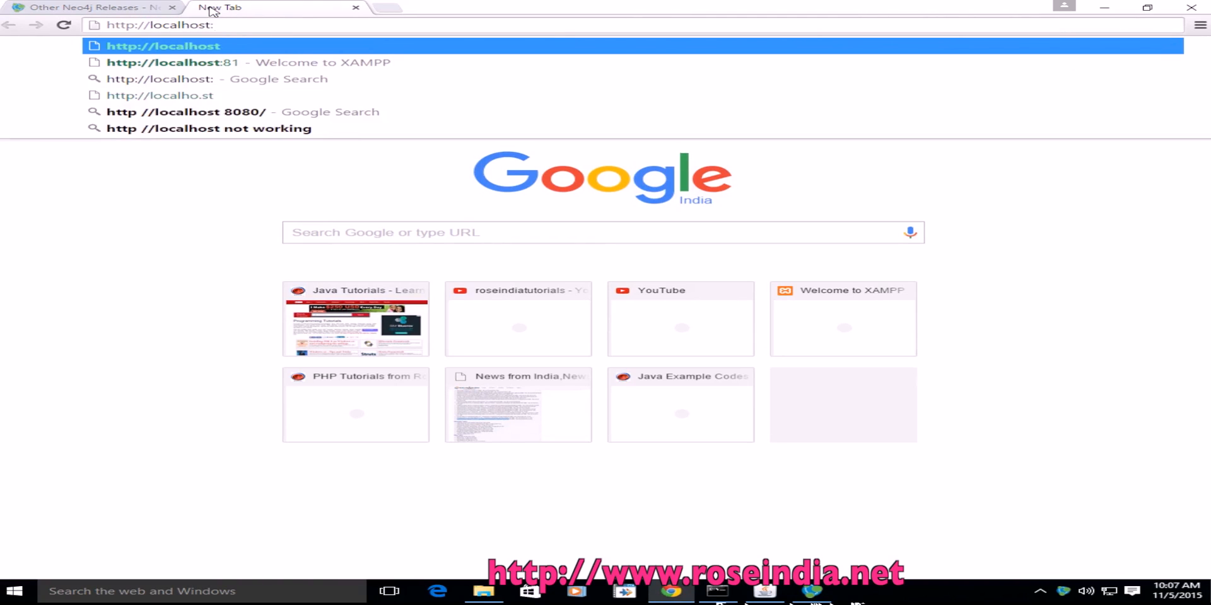
key("Return")
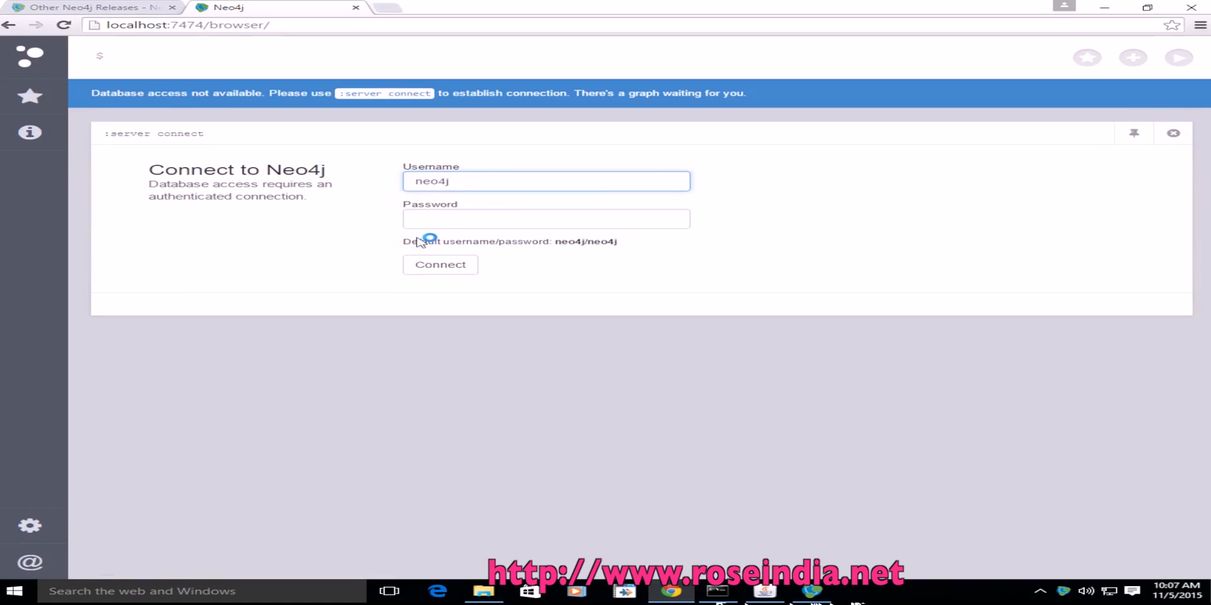
mouse_move(571, 241)
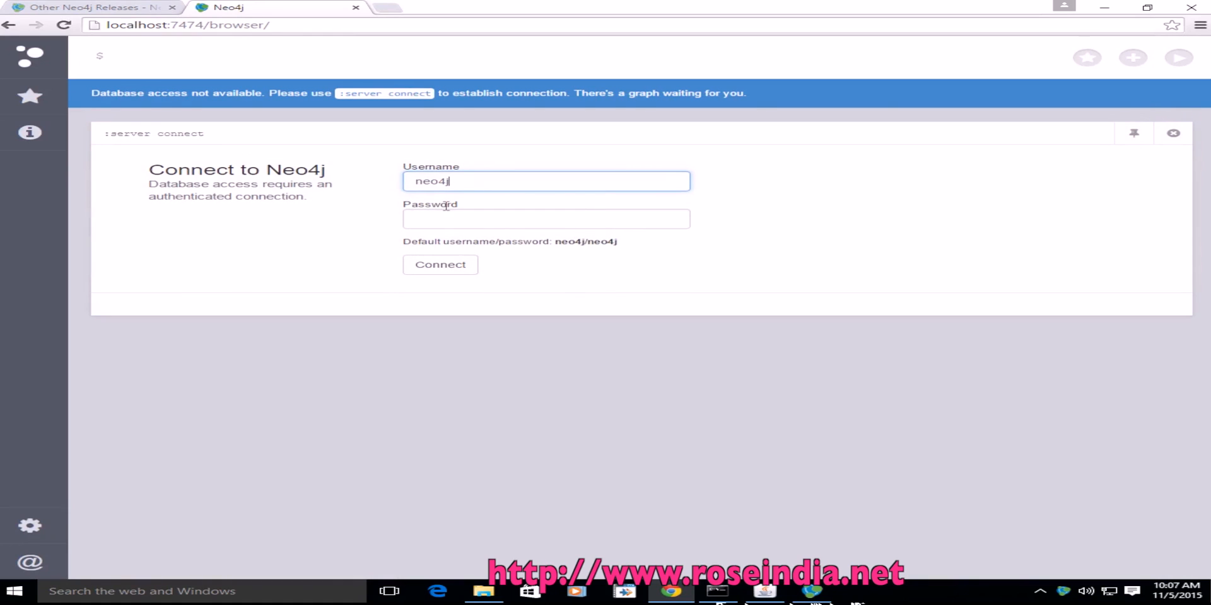
- Fill the login form with username neo4j and the default password neo4j
left_click(545, 219)
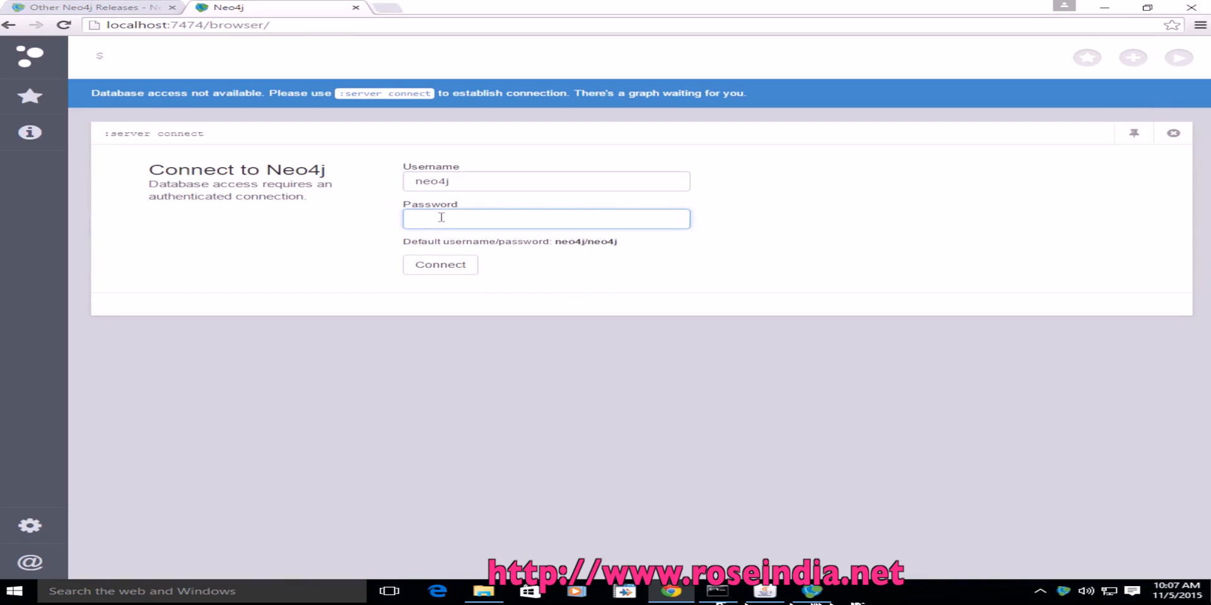
left_click(546, 219)
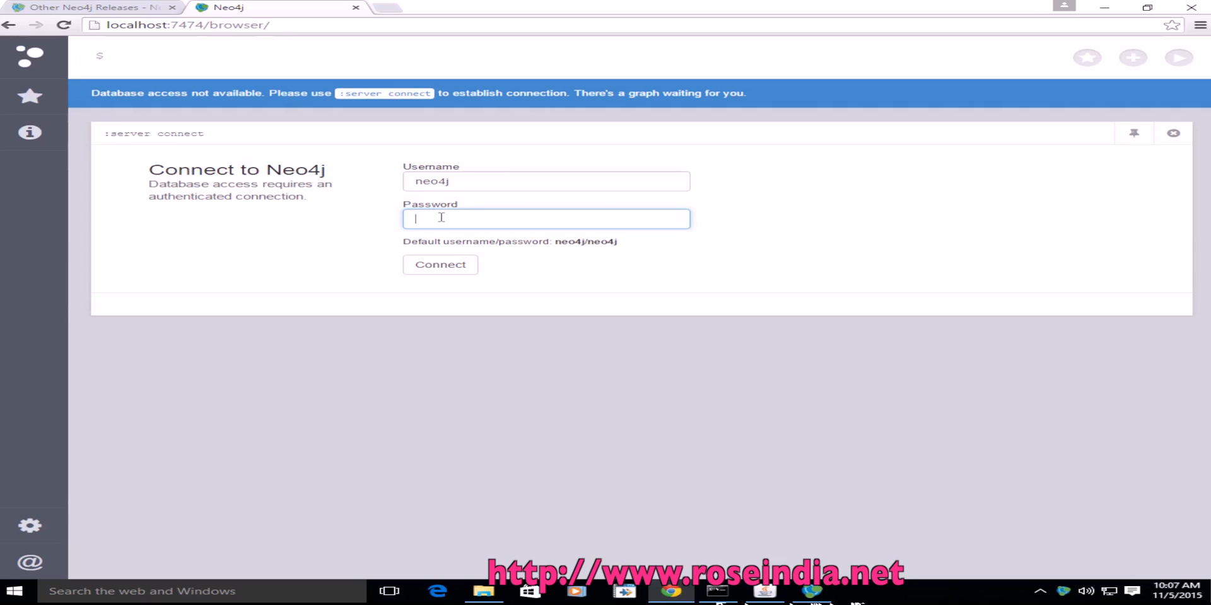
type("neo4j")
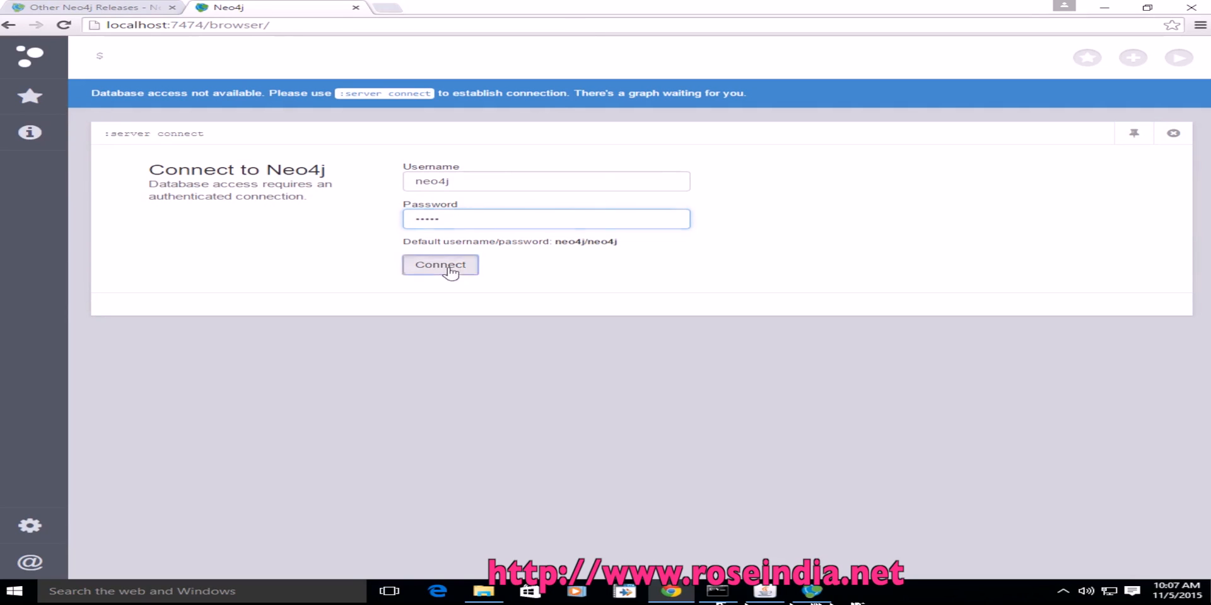
left_click(440, 265)
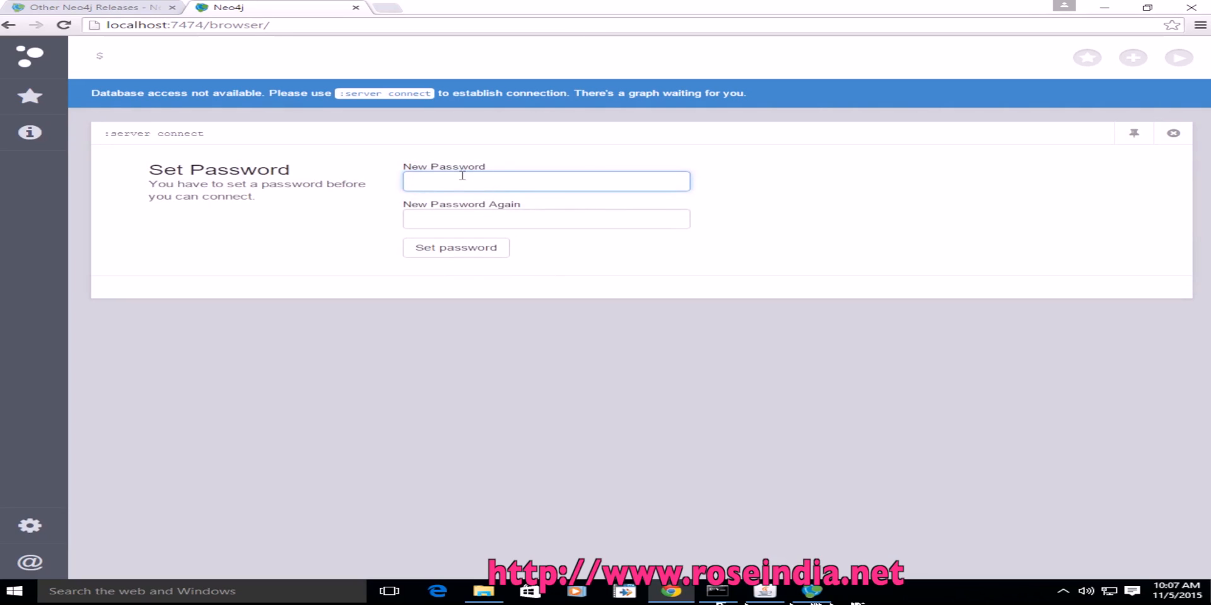
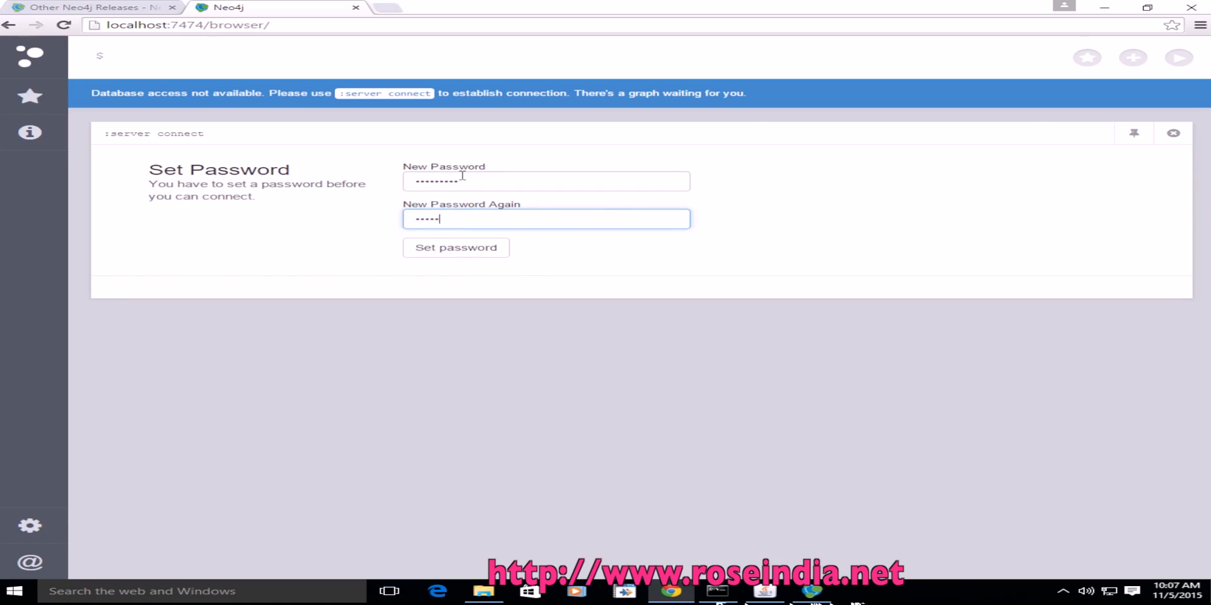
left_click(455, 247)
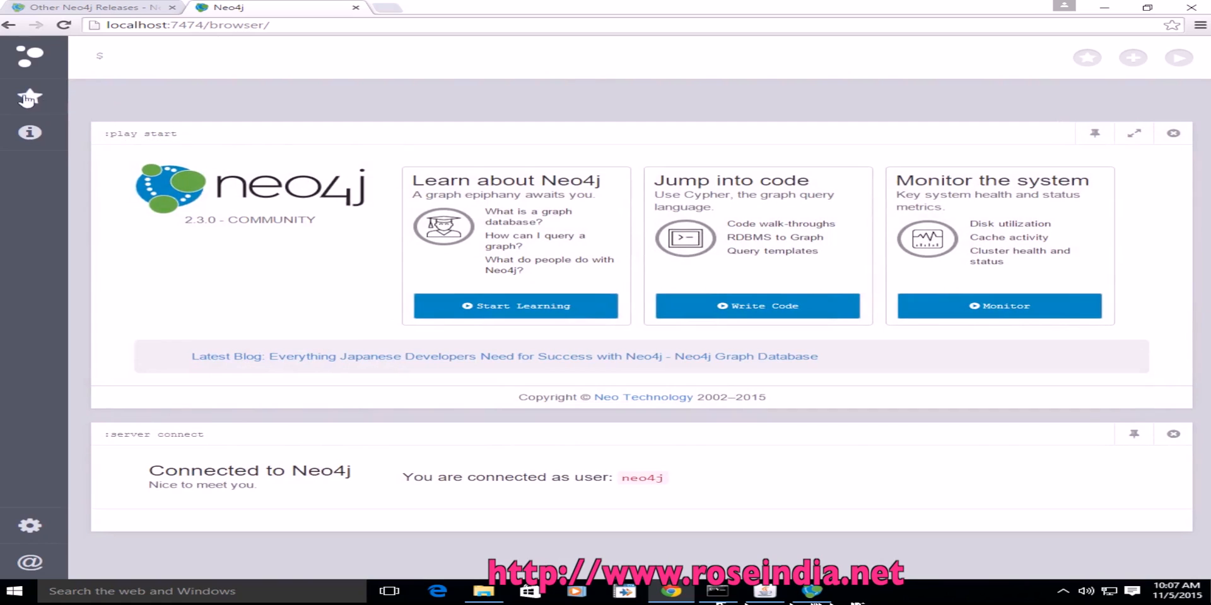
- Run the 'Get some data' favourite query fetching up to 100 nodes, returning no rows
left_click(29, 98)
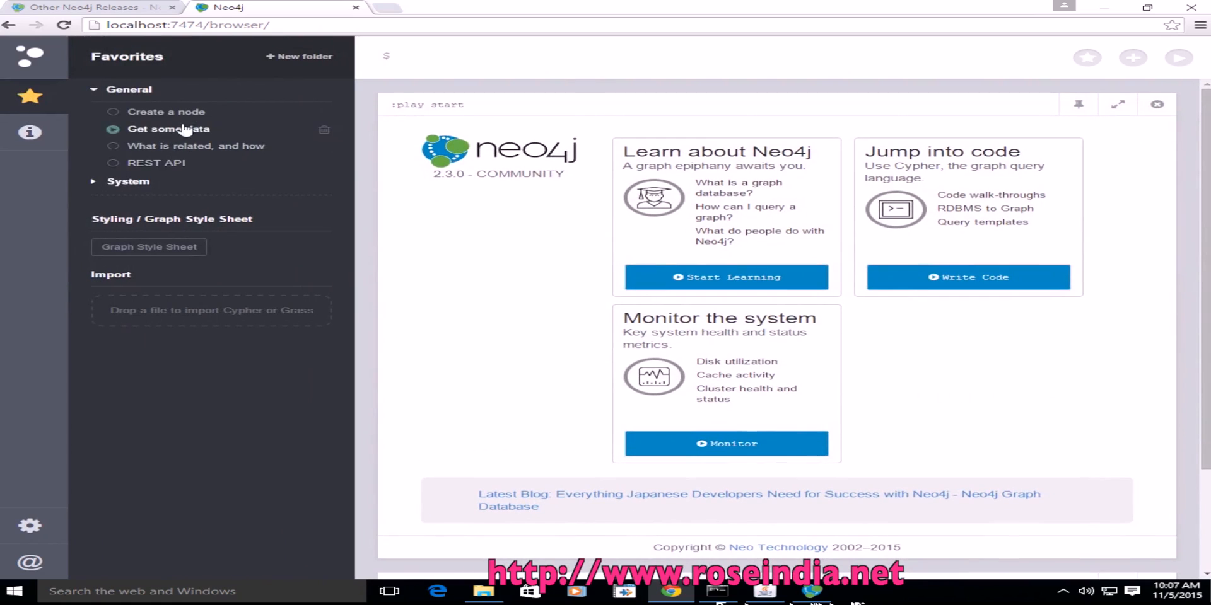
left_click(169, 128)
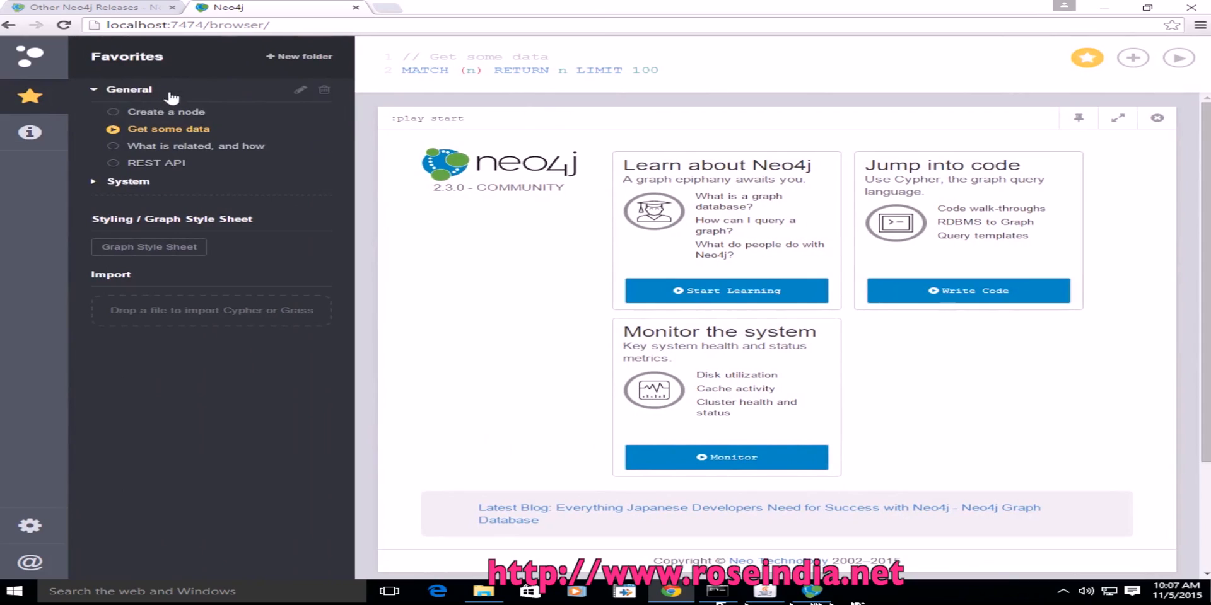
mouse_move(195, 146)
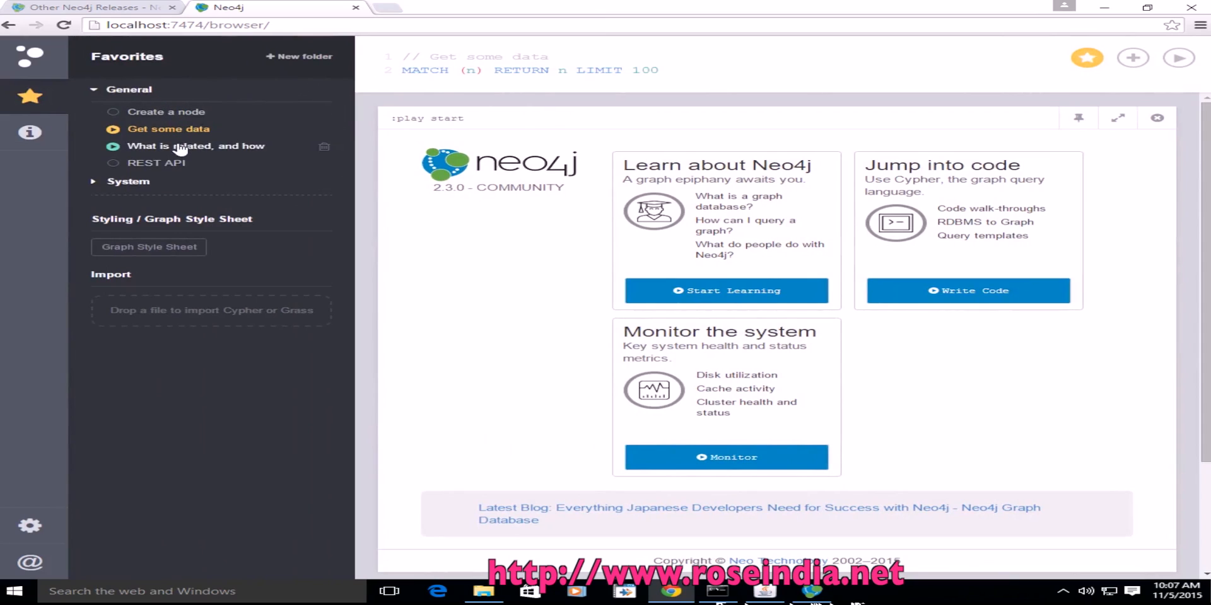
mouse_move(158, 151)
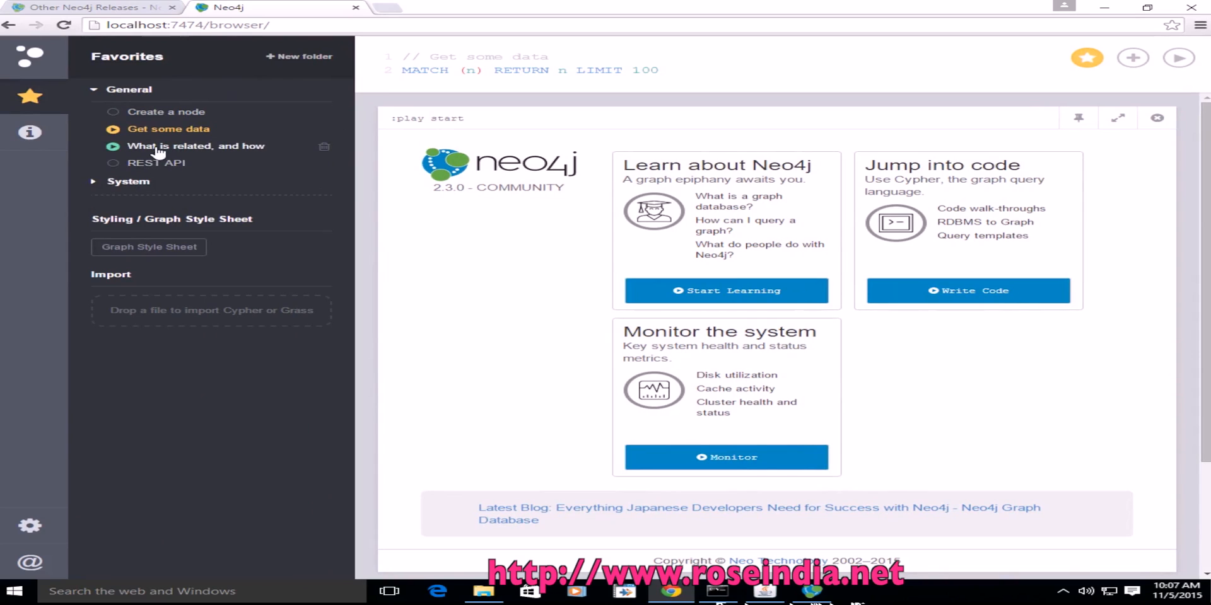
mouse_move(129, 181)
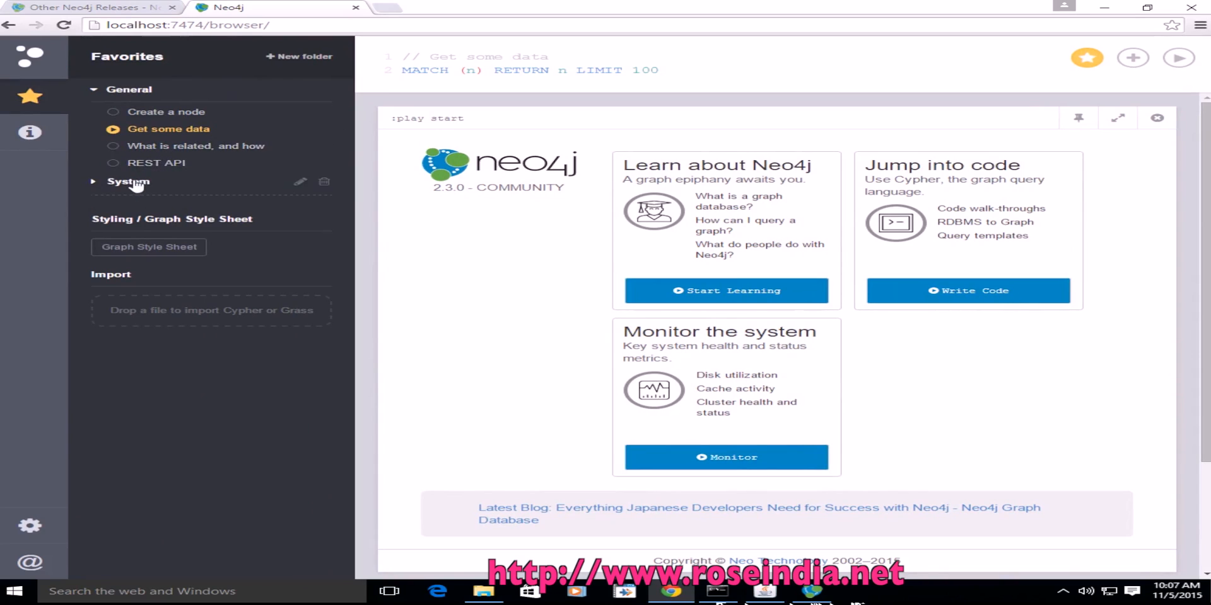
left_click(128, 181)
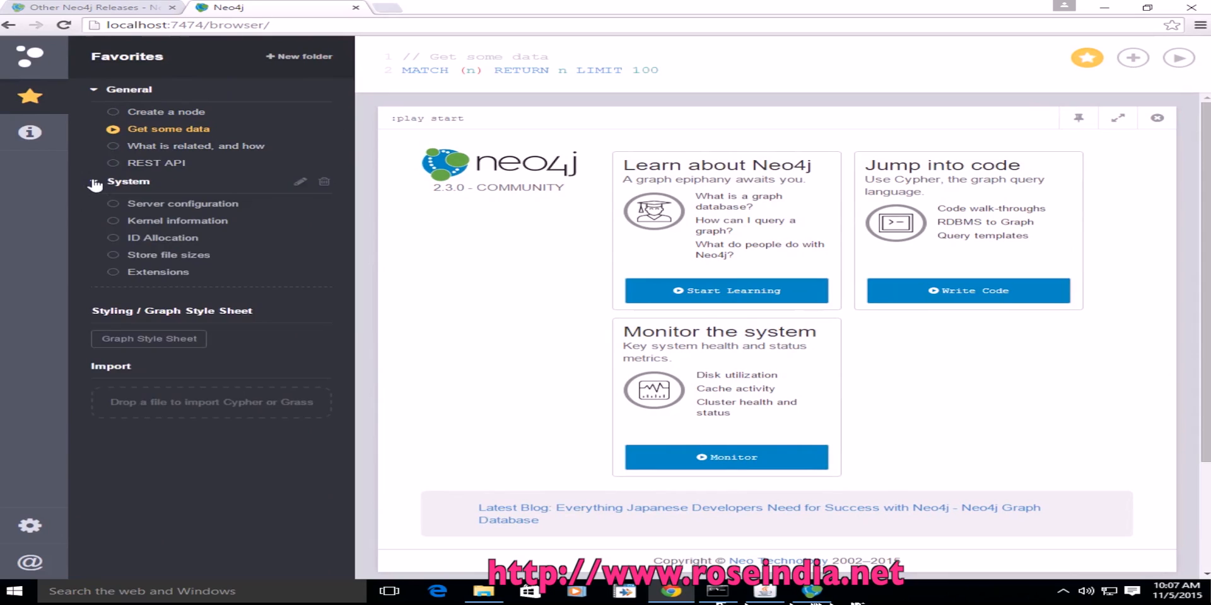
left_click(128, 181)
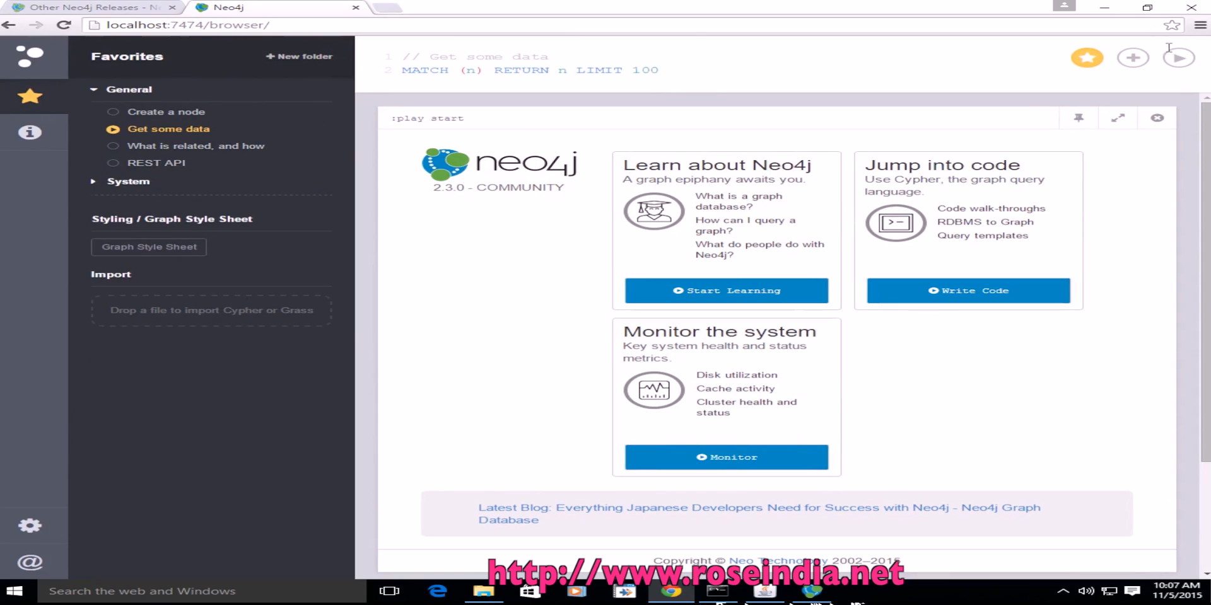
left_click(1179, 56)
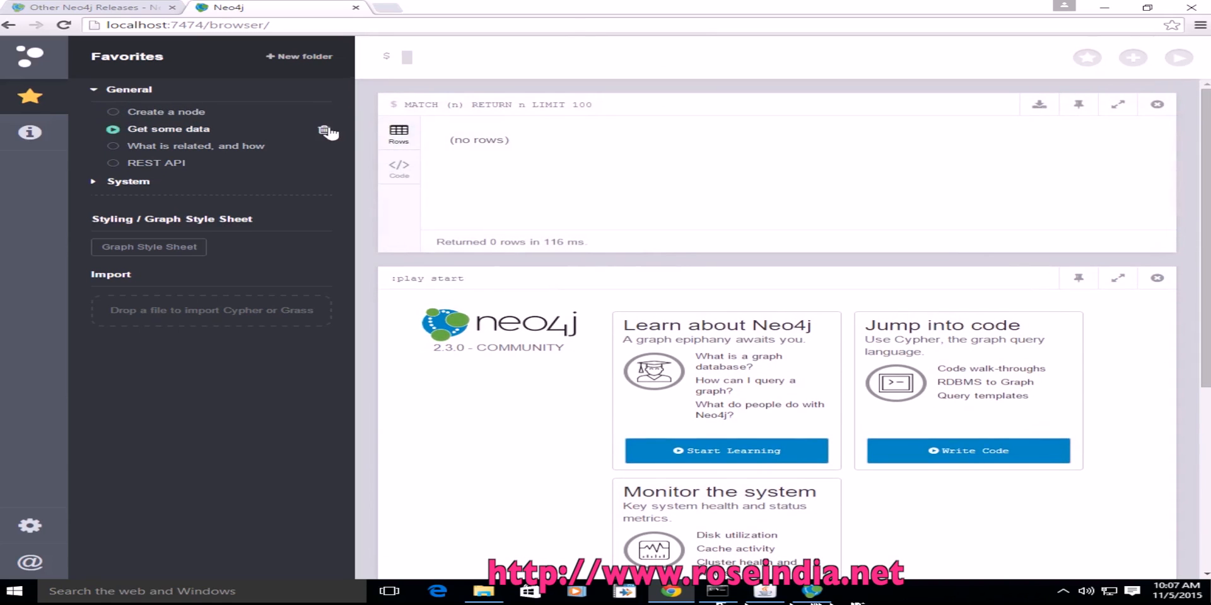
- Run the 'Create a node' favourite query to create the World node
left_click(166, 113)
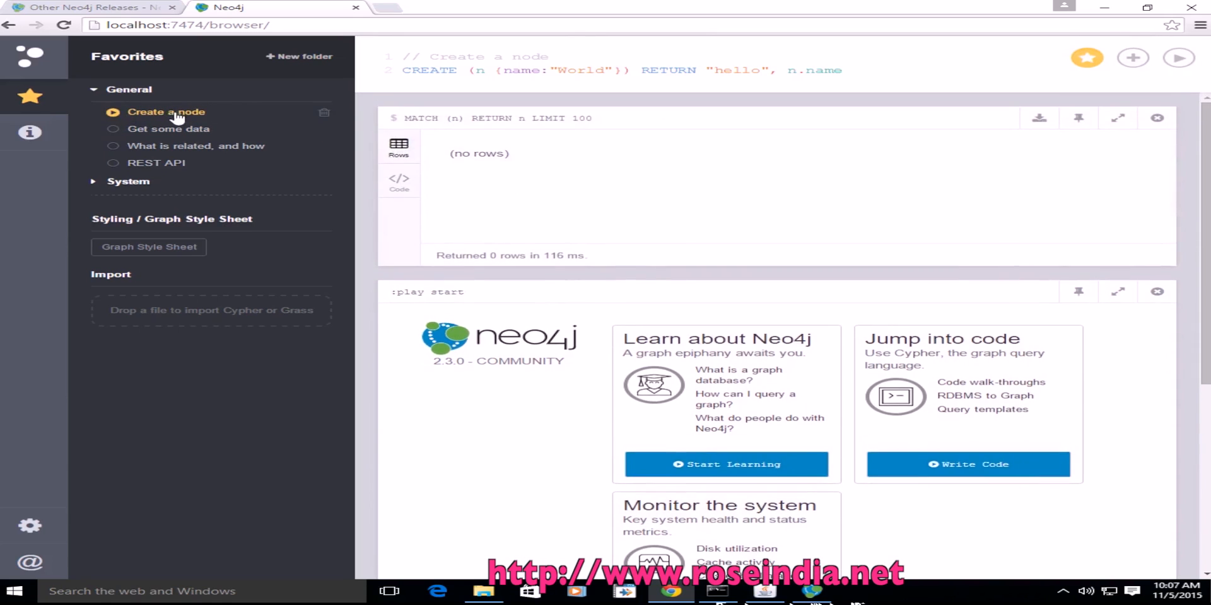
mouse_move(167, 128)
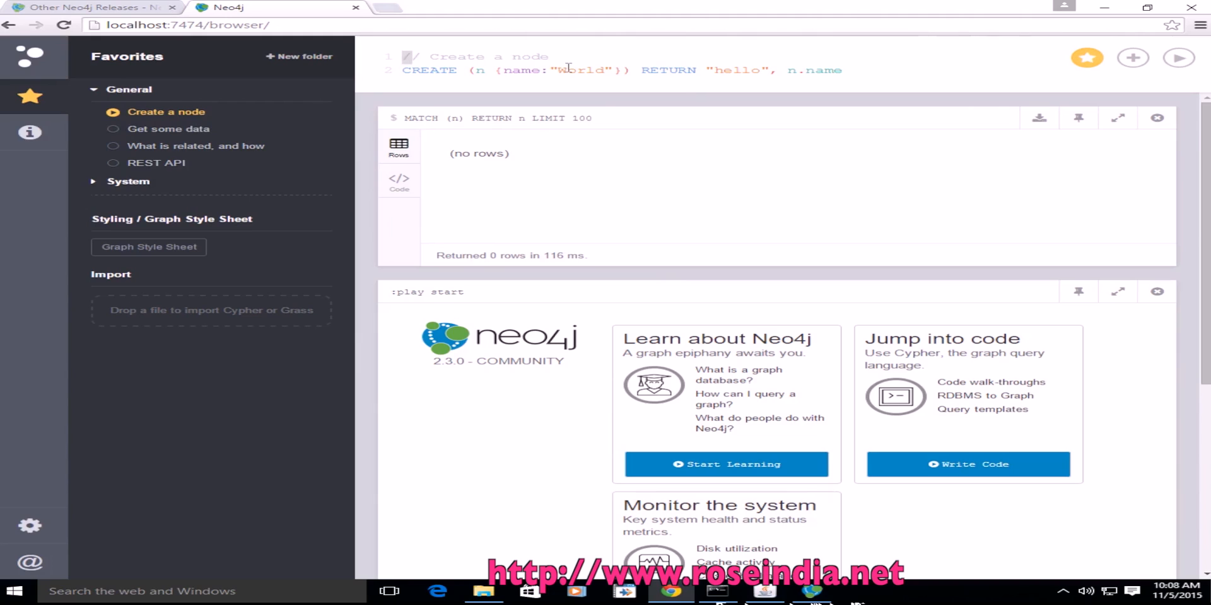
mouse_move(857, 65)
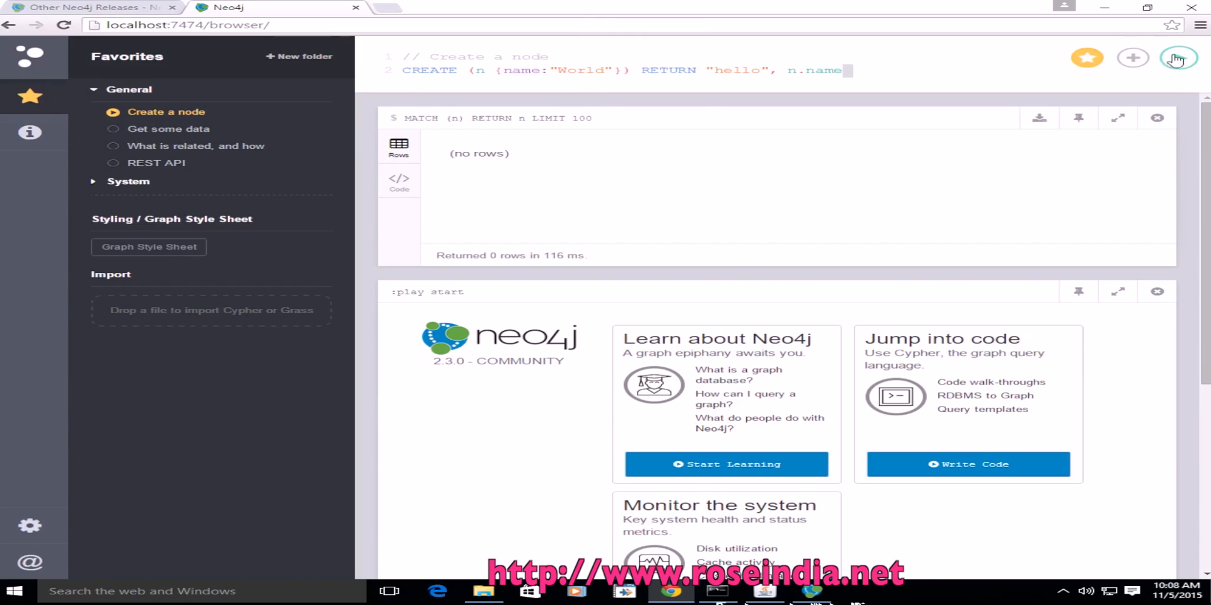
left_click(1178, 57)
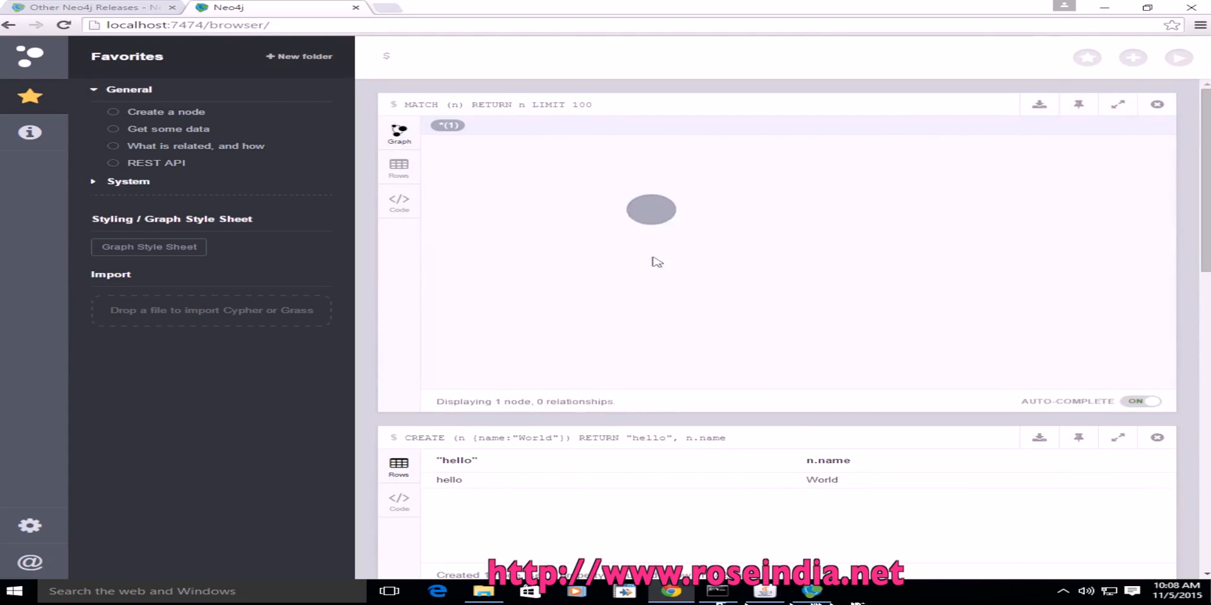
- Select the World node in the graph view to show id 0 and name World
left_click(650, 210)
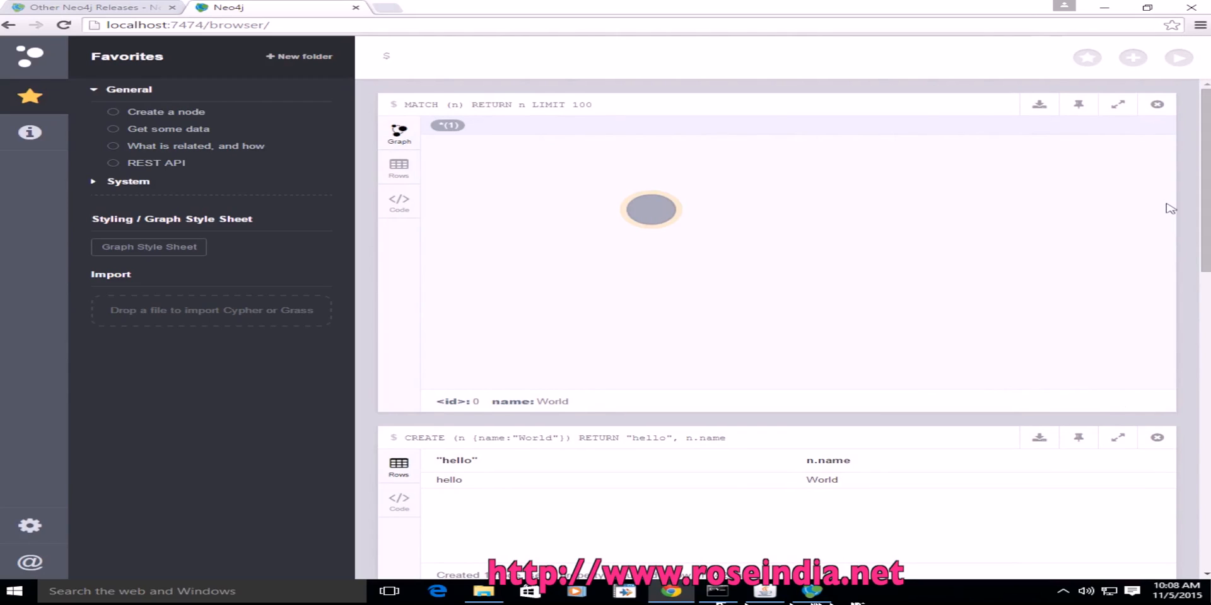
left_click(810, 592)
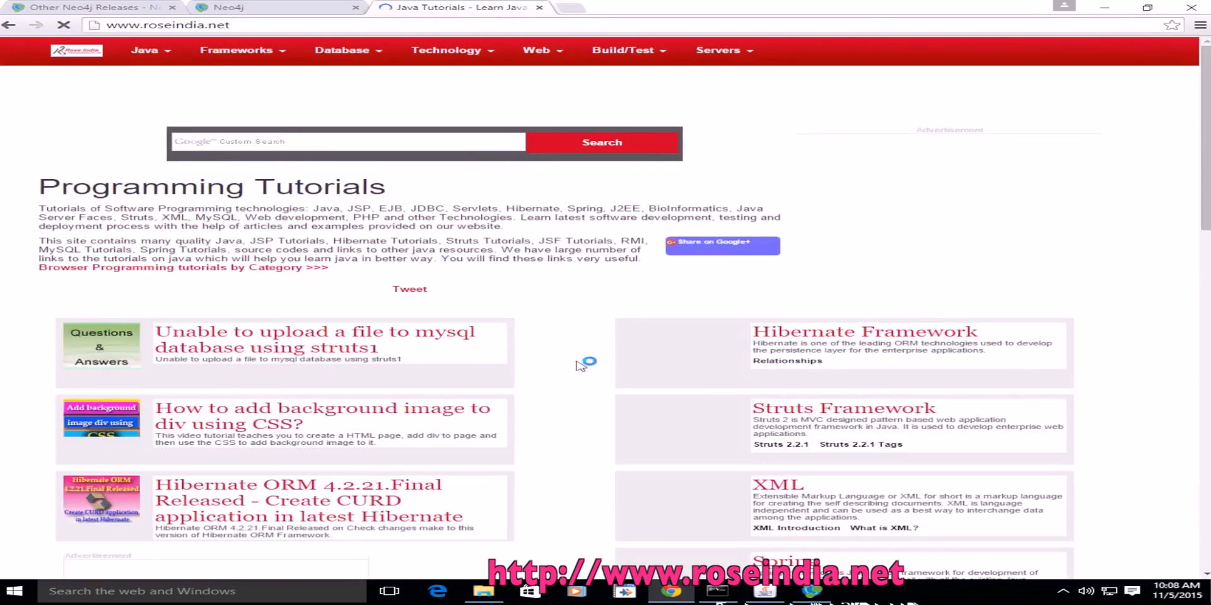
- Scroll through the roseindia.net tutorial listings
scroll("down", 3)
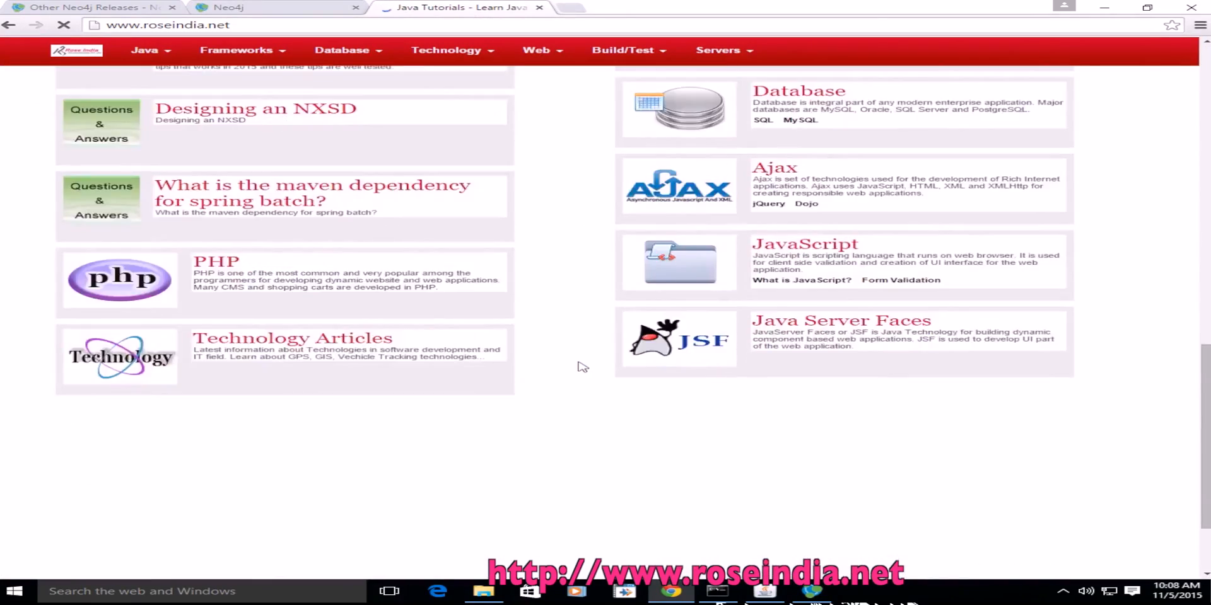
scroll("up", 3)
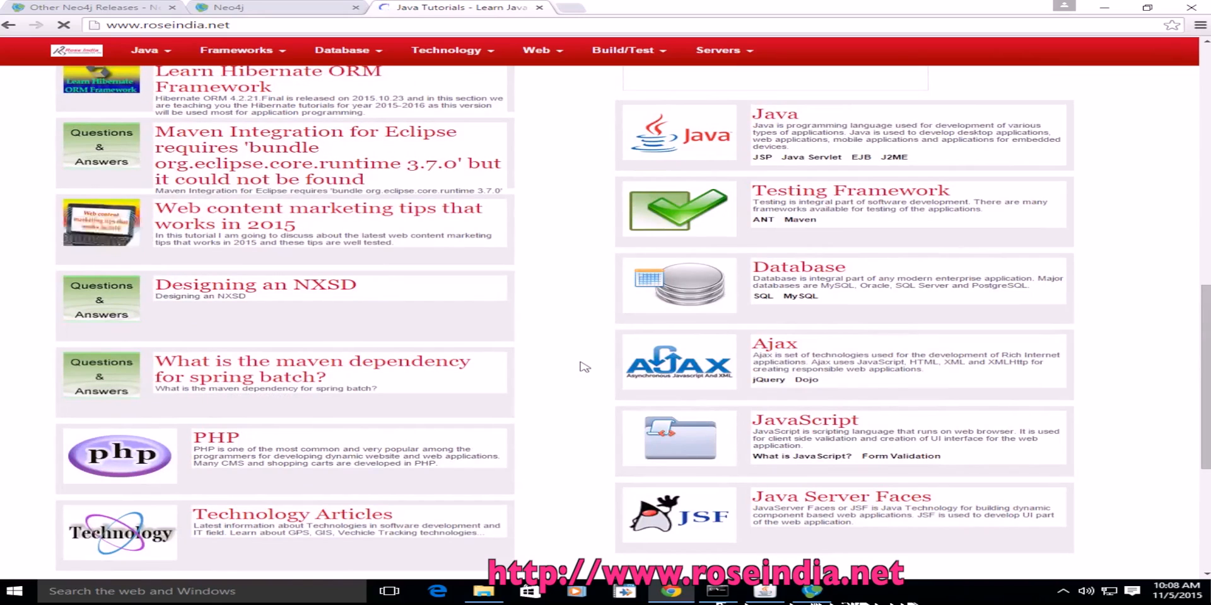
scroll("up", 3)
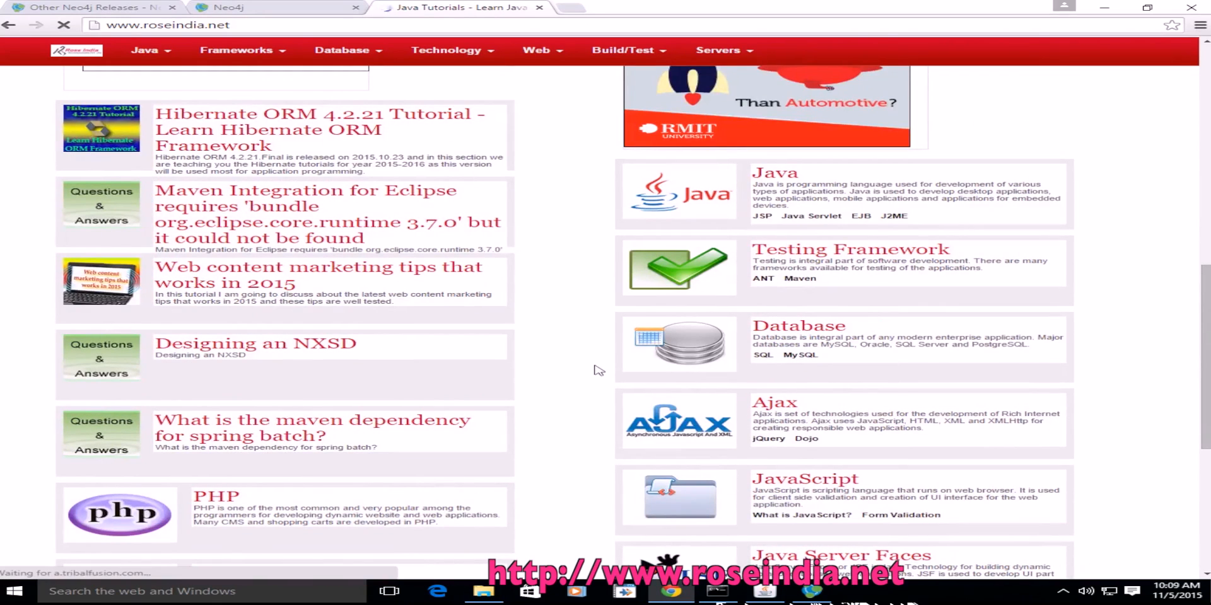